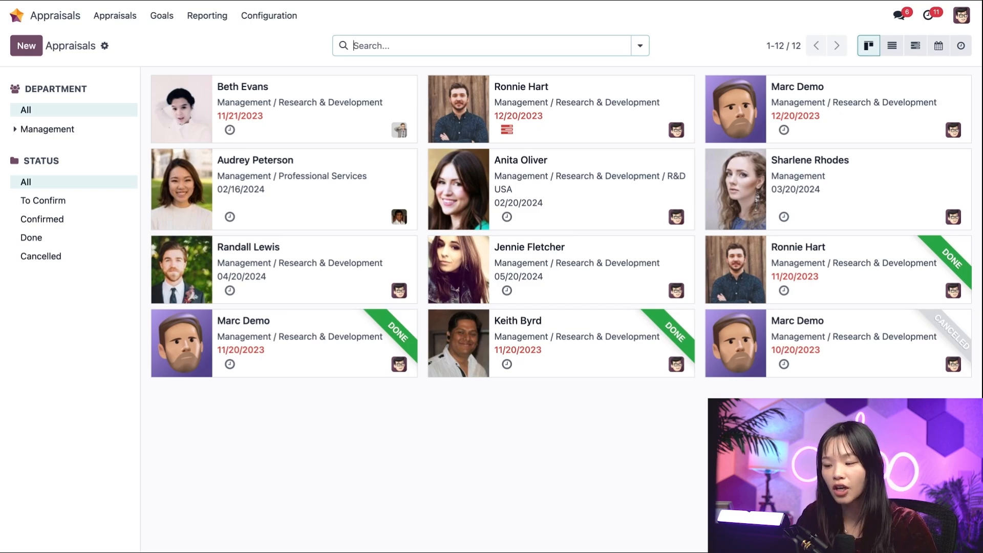
# Switch the appraisals to list view, showing all twelve with dates and statuses
pyautogui.click(890, 45)
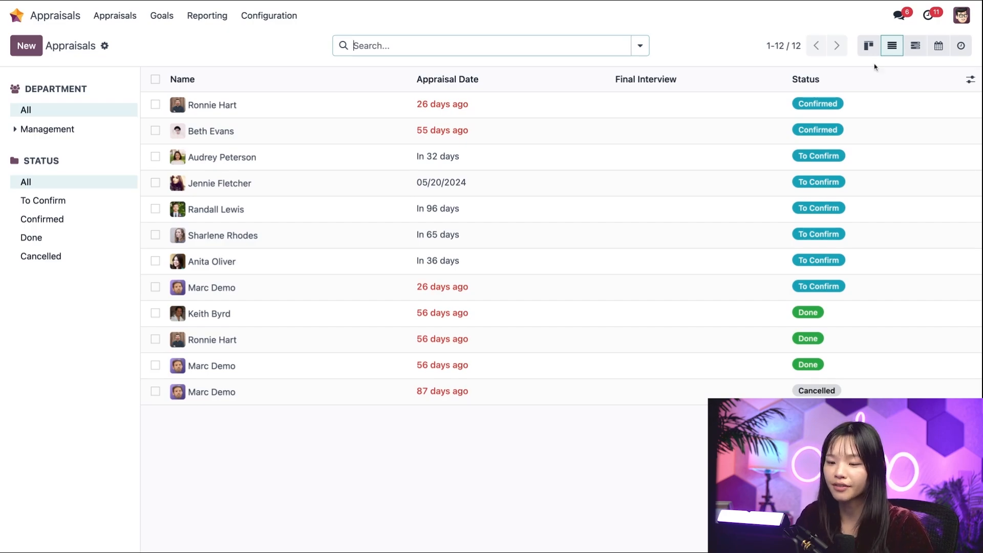
# In settings, add 'What are my goals for next year?' to the employee feedback template
pyautogui.click(268, 15)
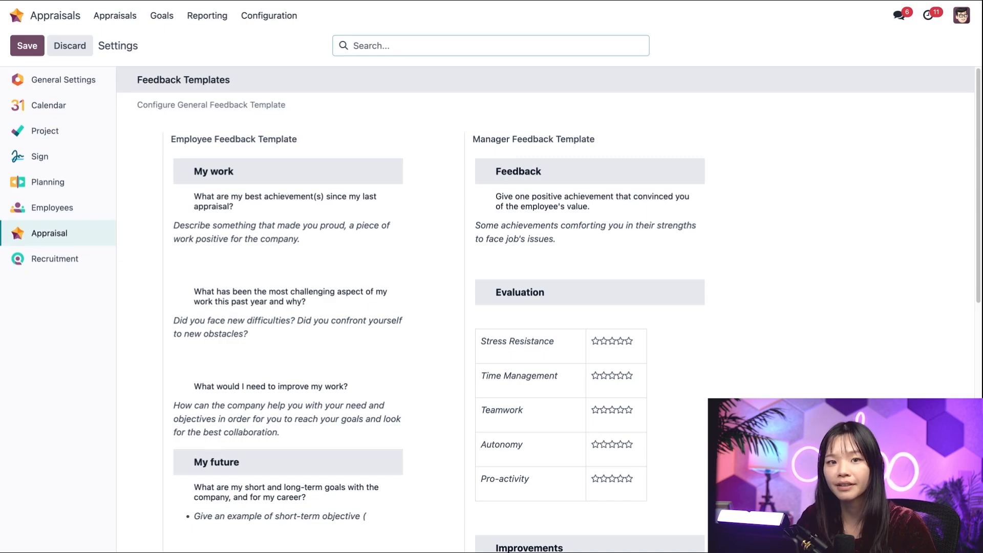
pyautogui.moveTo(315, 123)
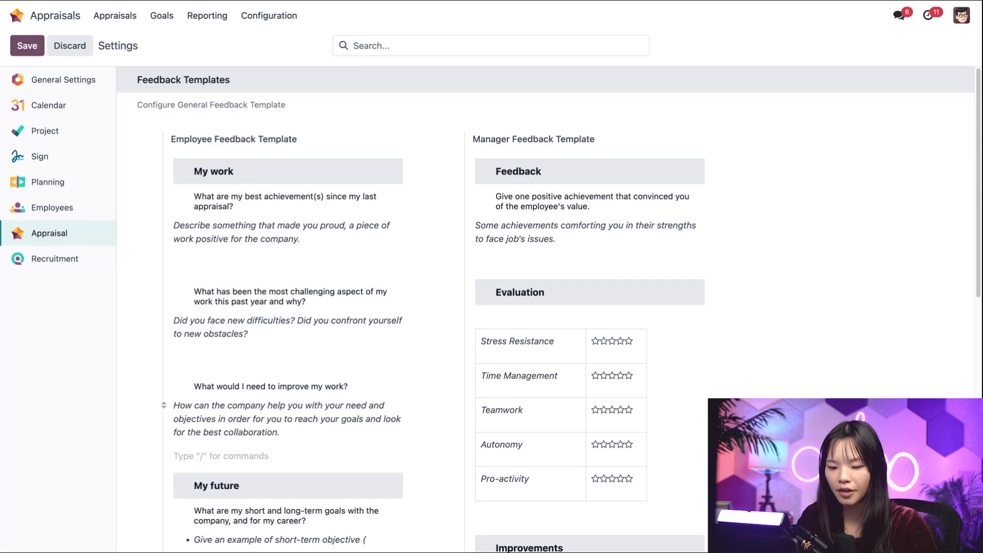
pyautogui.write('What')
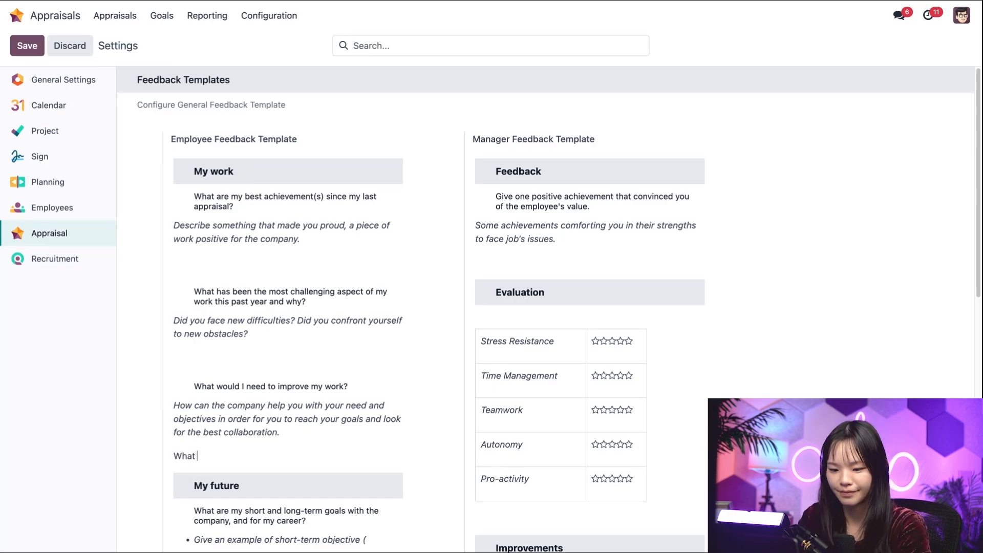
pyautogui.write('are my goals for n')
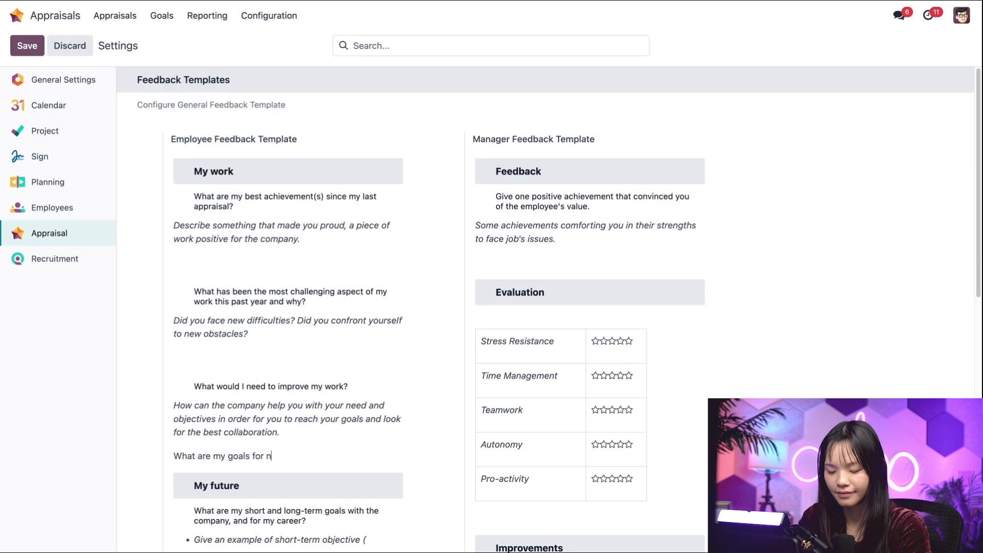
pyautogui.write('ext year?')
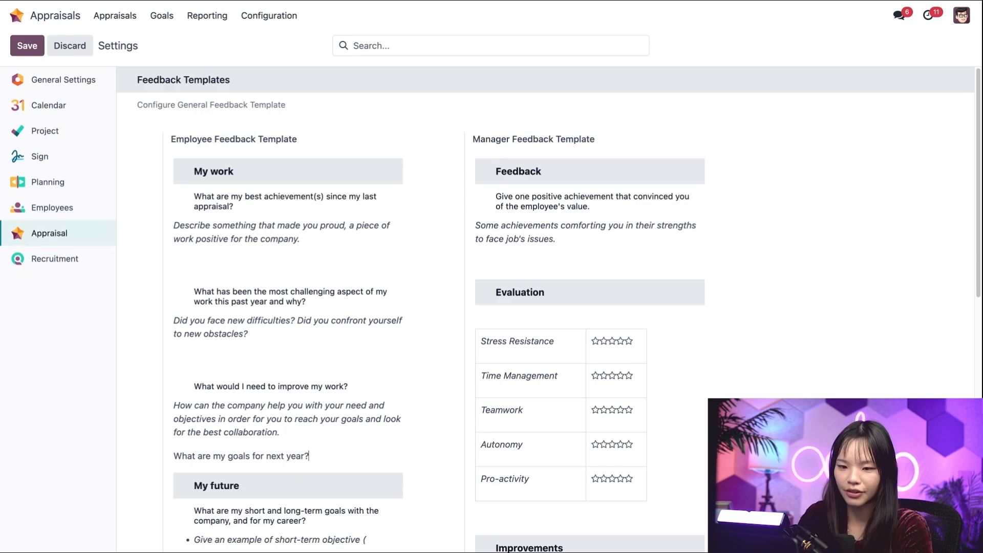
pyautogui.moveTo(39, 70)
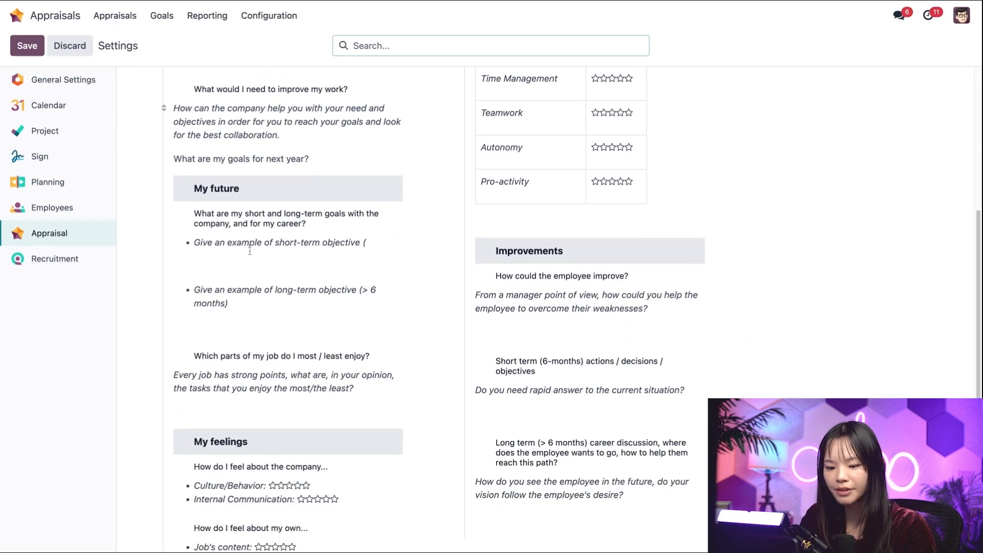
pyautogui.scroll(-3)
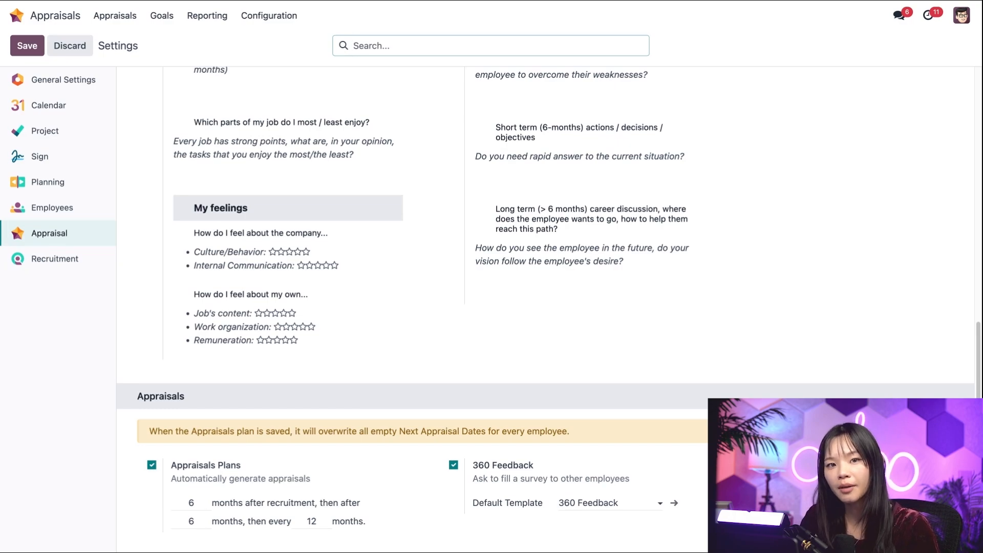
pyautogui.moveTo(370, 512)
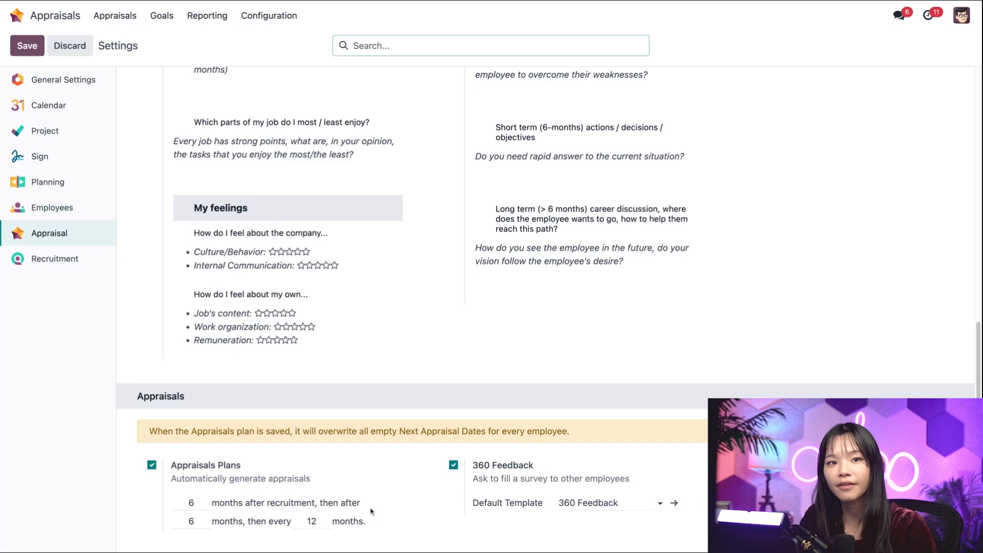
pyautogui.moveTo(212, 538)
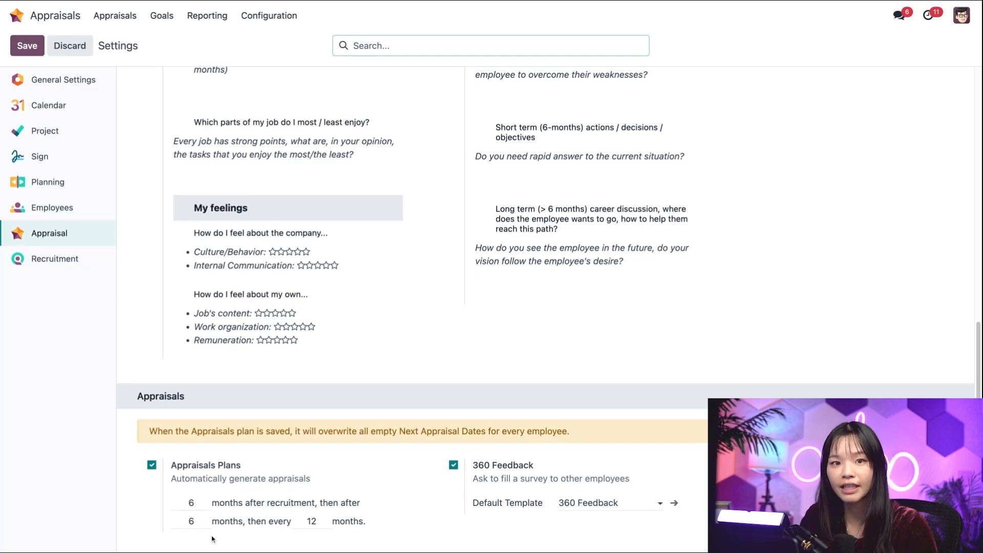
pyautogui.moveTo(284, 537)
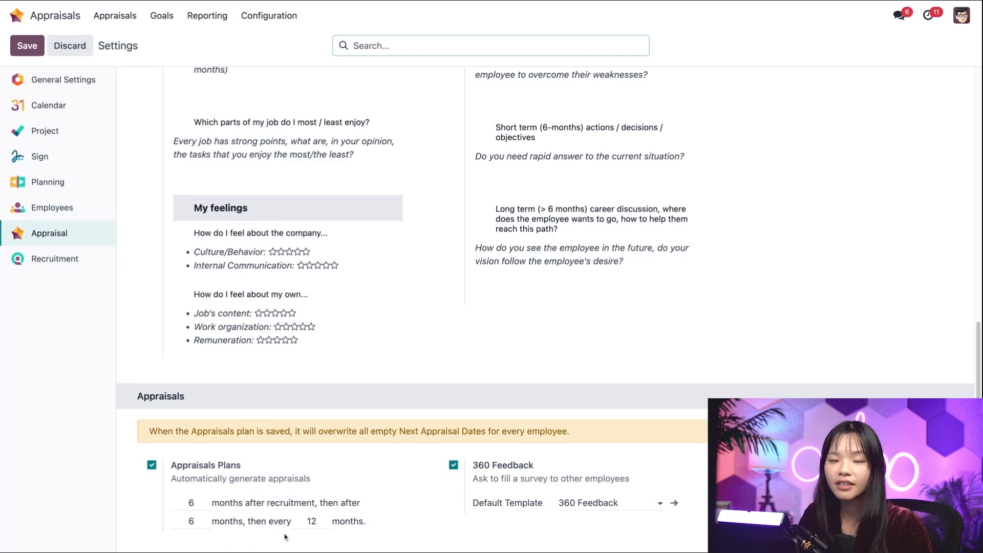
pyautogui.moveTo(354, 533)
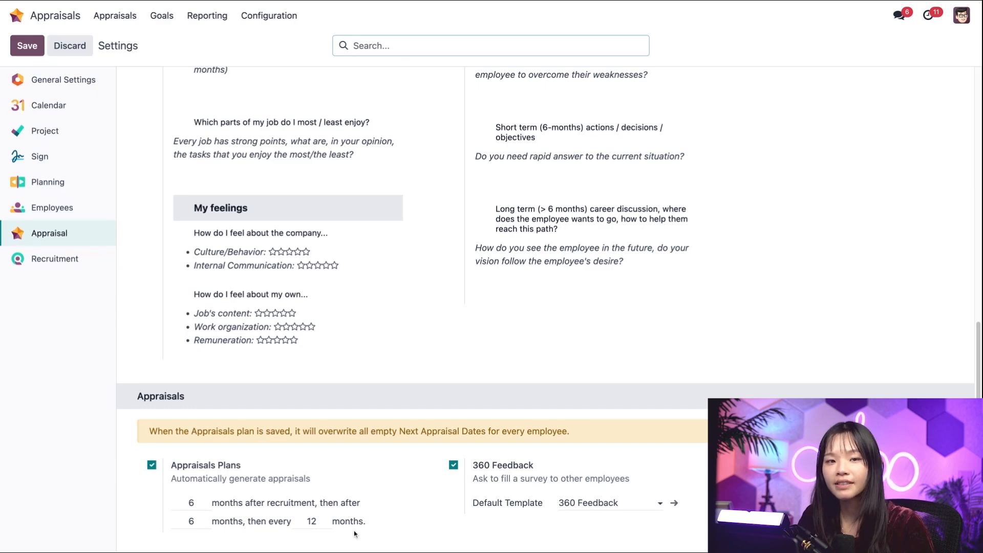
pyautogui.moveTo(331, 516)
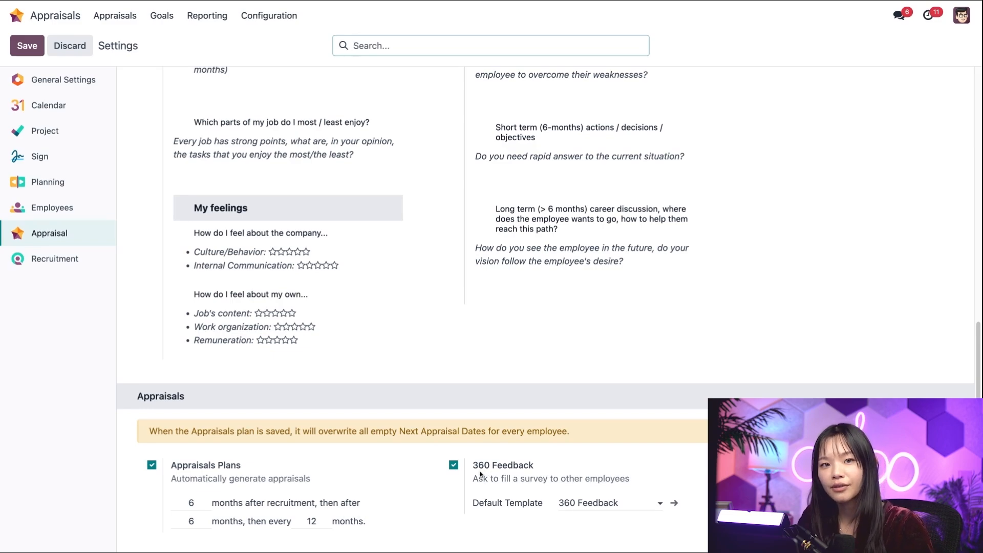
pyautogui.moveTo(571, 466)
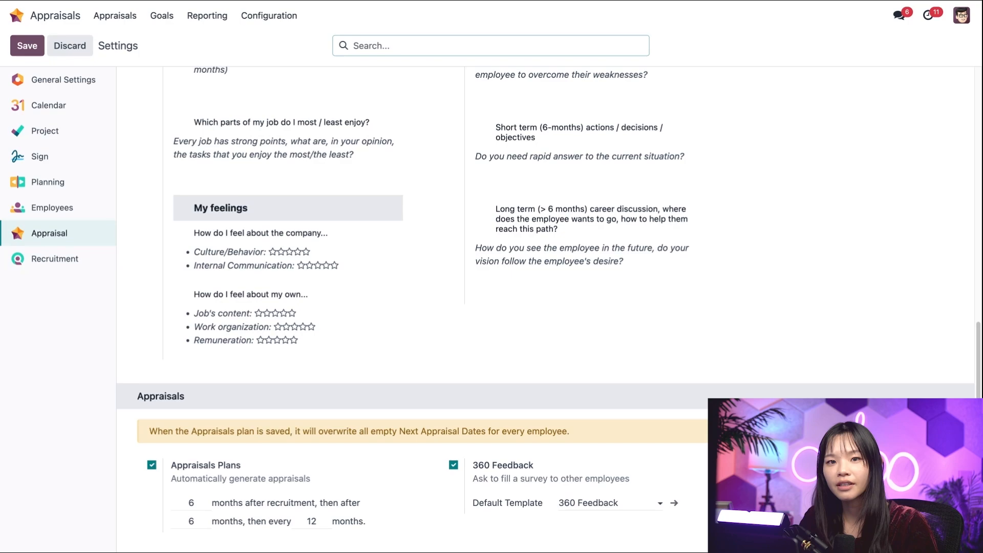
pyautogui.moveTo(674, 502)
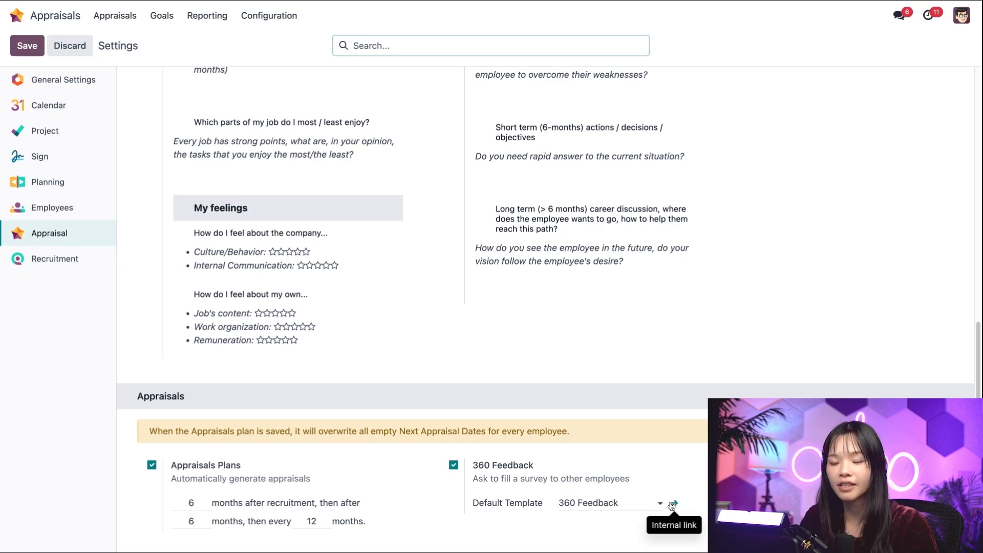
# Open the 360 Feedback survey template and read its description
pyautogui.click(671, 503)
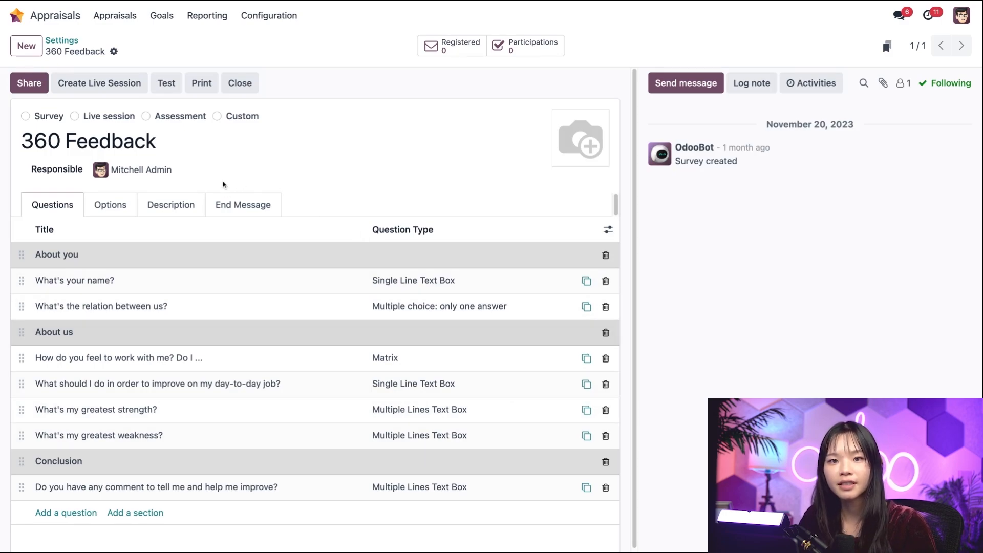
pyautogui.moveTo(176, 196)
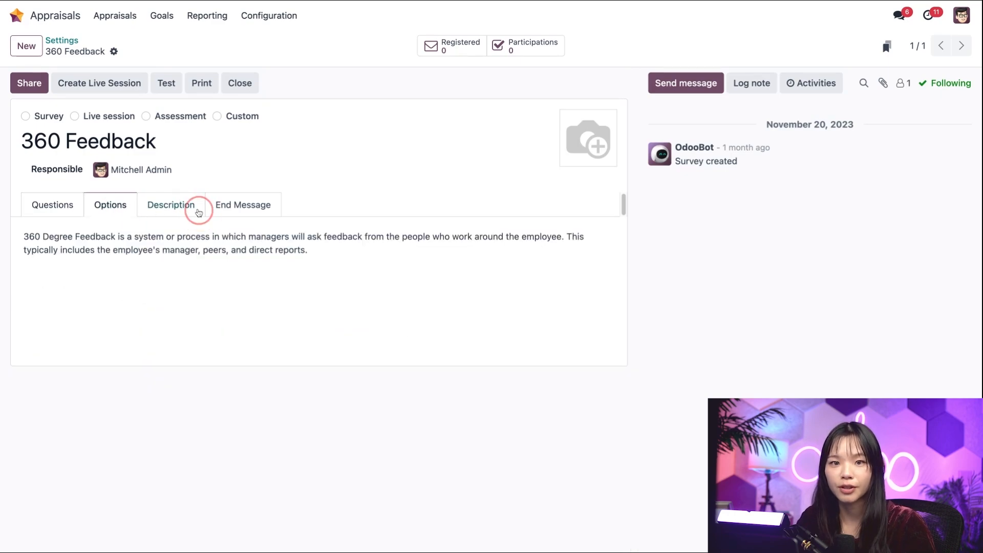
pyautogui.click(243, 204)
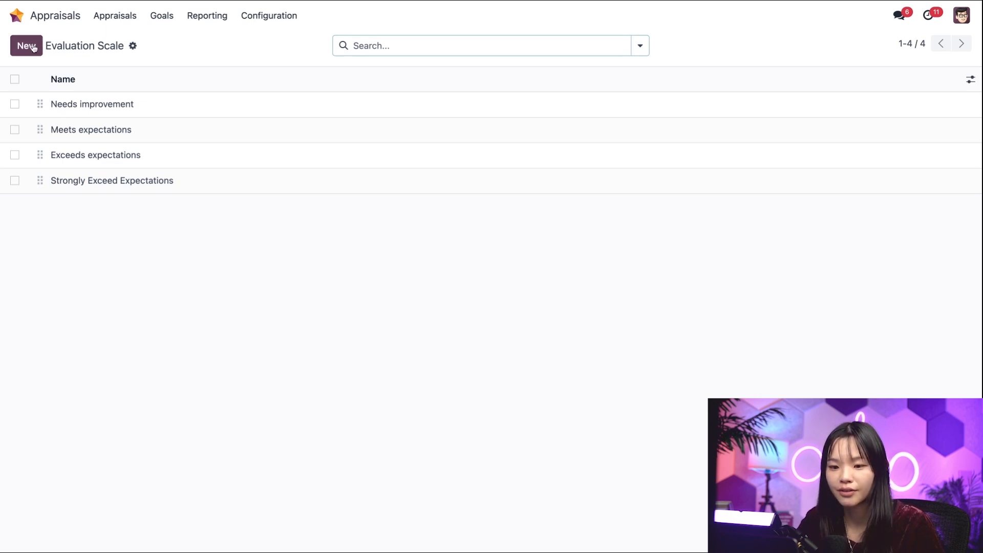
# Add and save a 'SUPERSTAR EMPLOYEE' evaluation level, then return to the appraisals overview
pyautogui.click(26, 45)
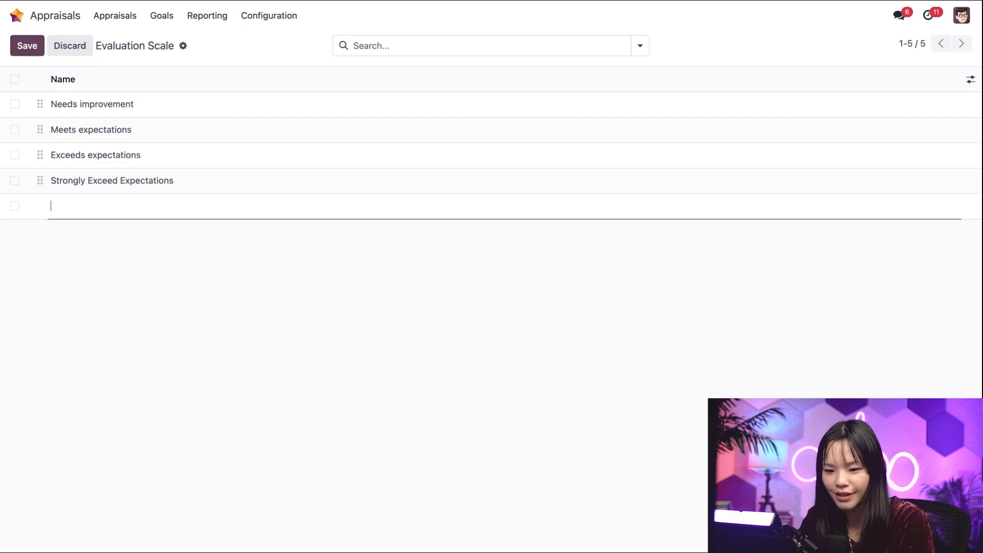
pyautogui.write('SUPERSTAR')
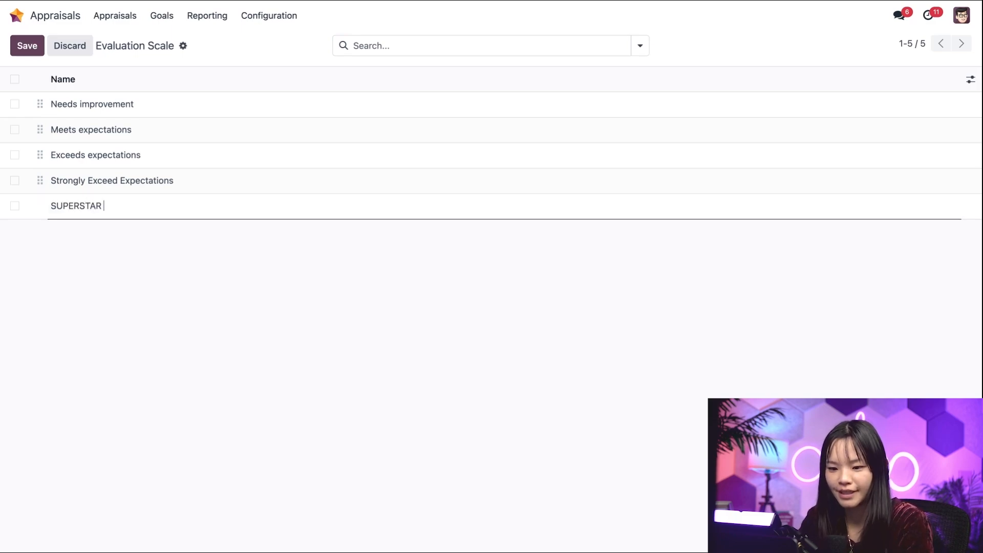
pyautogui.write('EMPLOYEE')
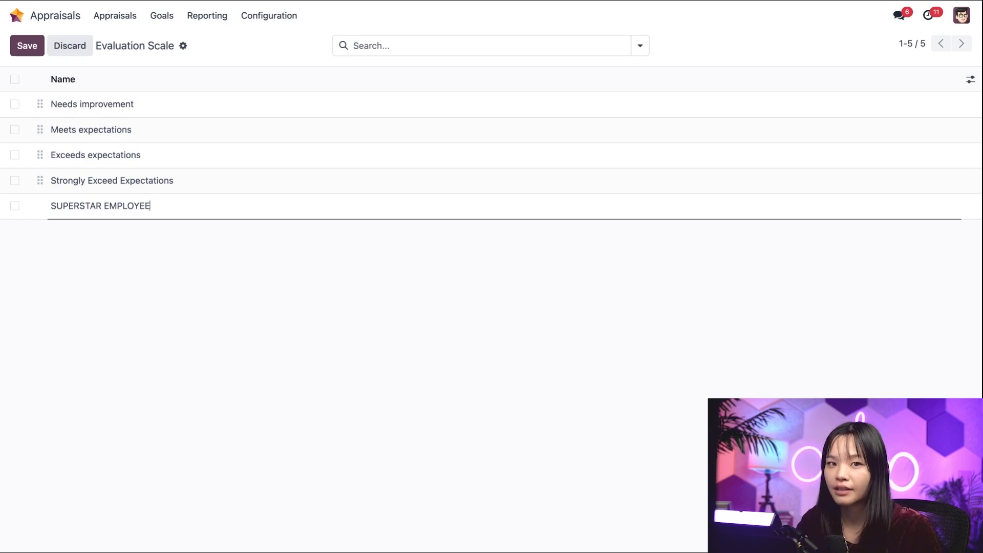
pyautogui.click(26, 45)
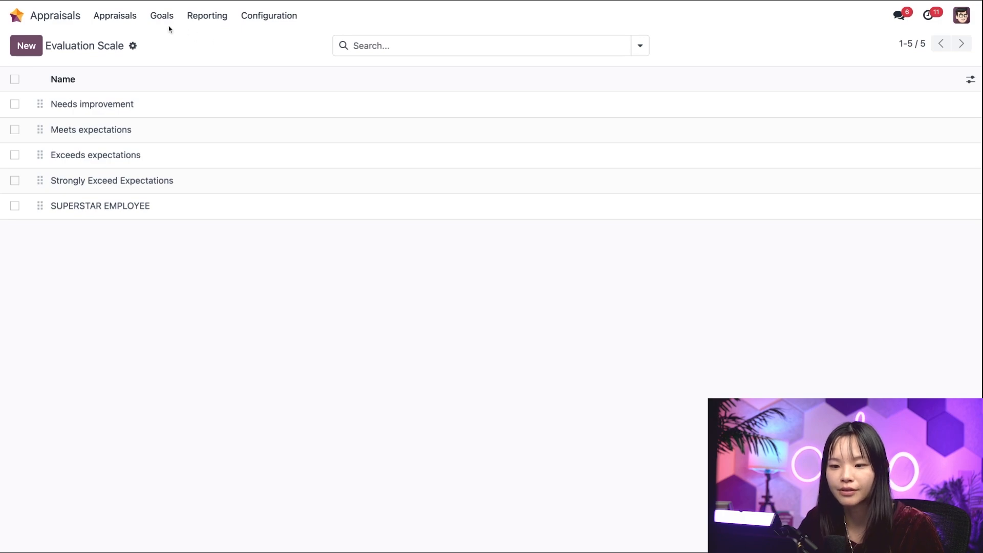
pyautogui.click(115, 15)
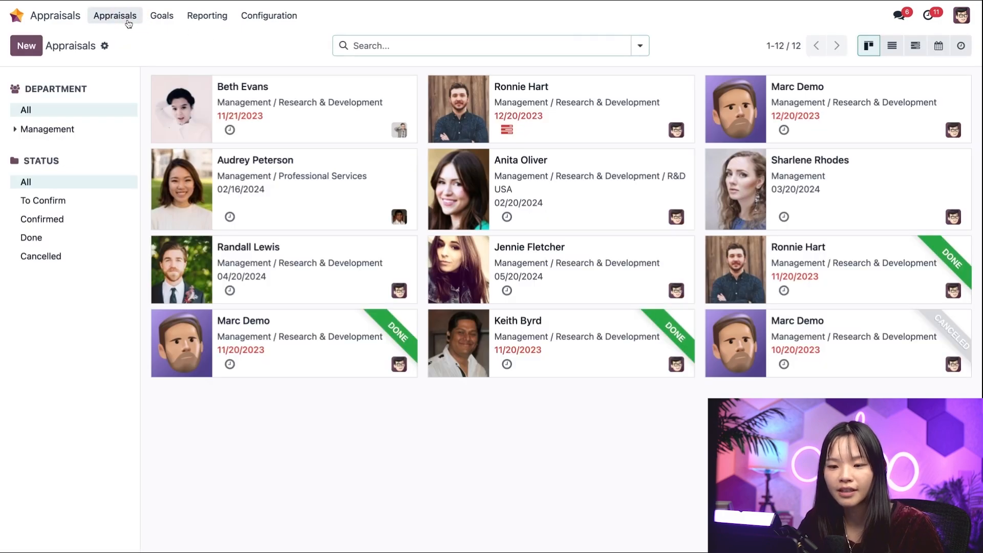
pyautogui.click(25, 45)
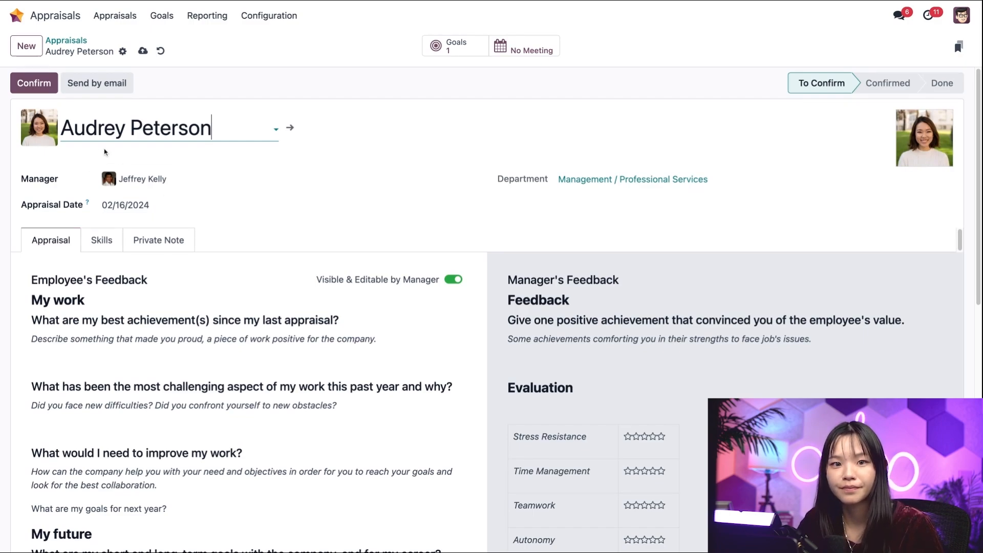
pyautogui.click(33, 83)
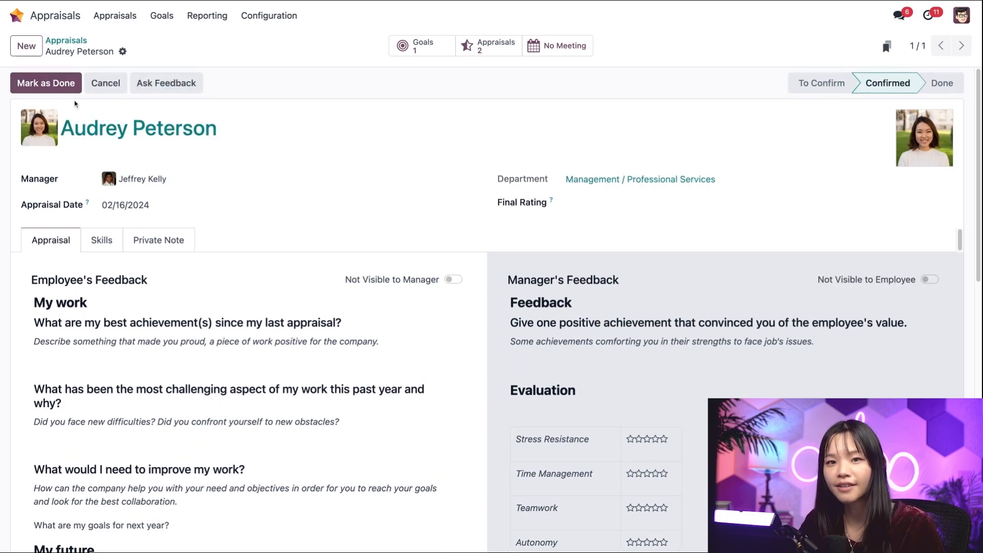
pyautogui.moveTo(337, 241)
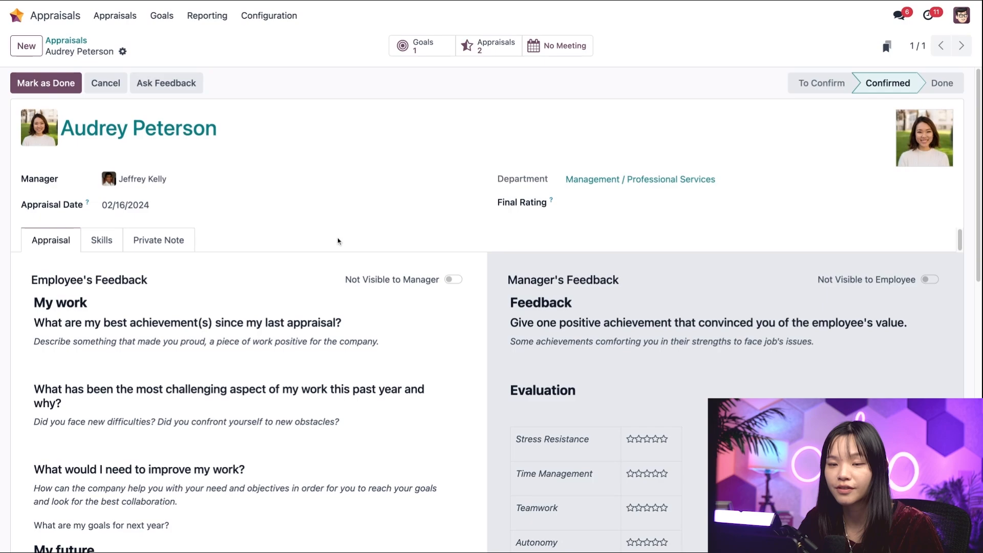
pyautogui.click(552, 364)
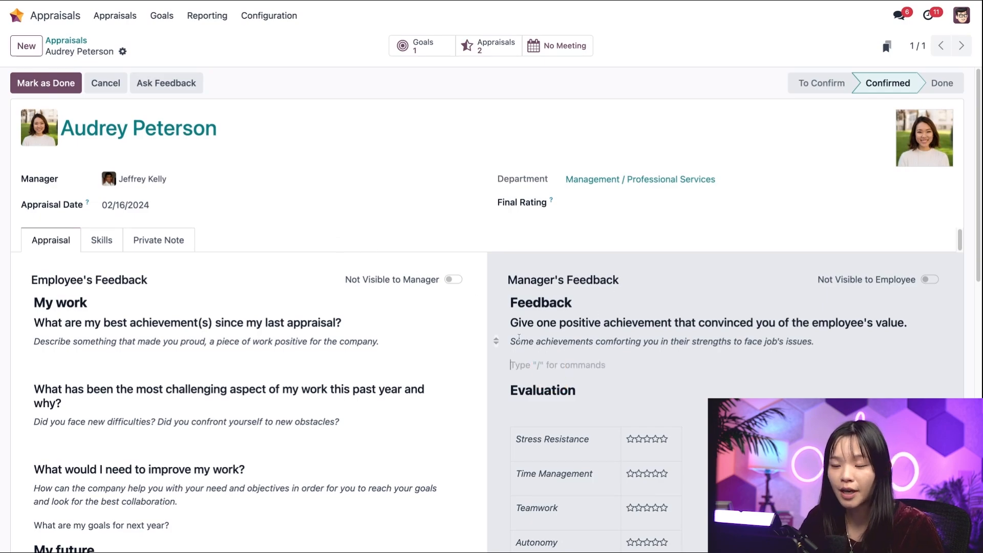
# Write 'GREAT JOB!' feedback, rate Time Management five stars, and make it visible to the employee
pyautogui.write('GREAT JOB!')
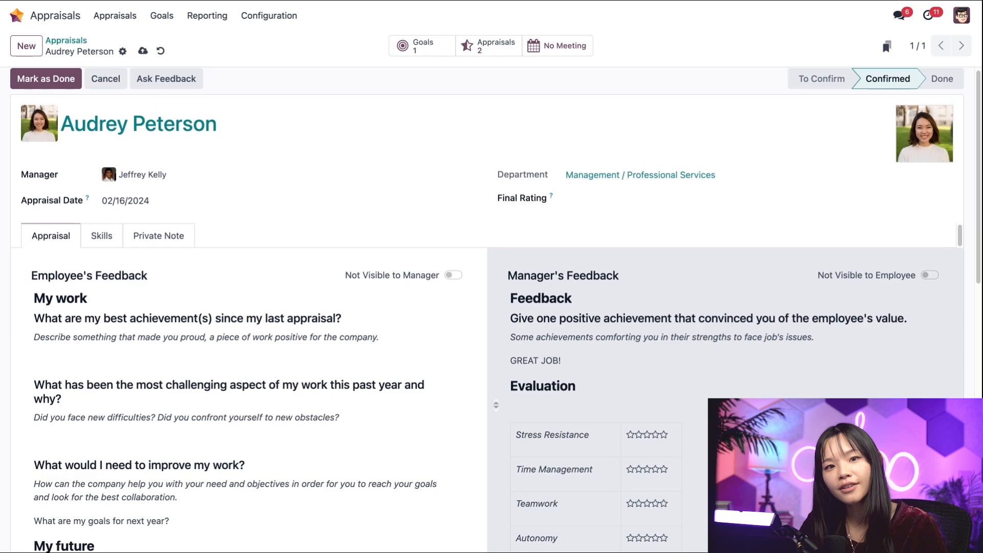
pyautogui.scroll(-3)
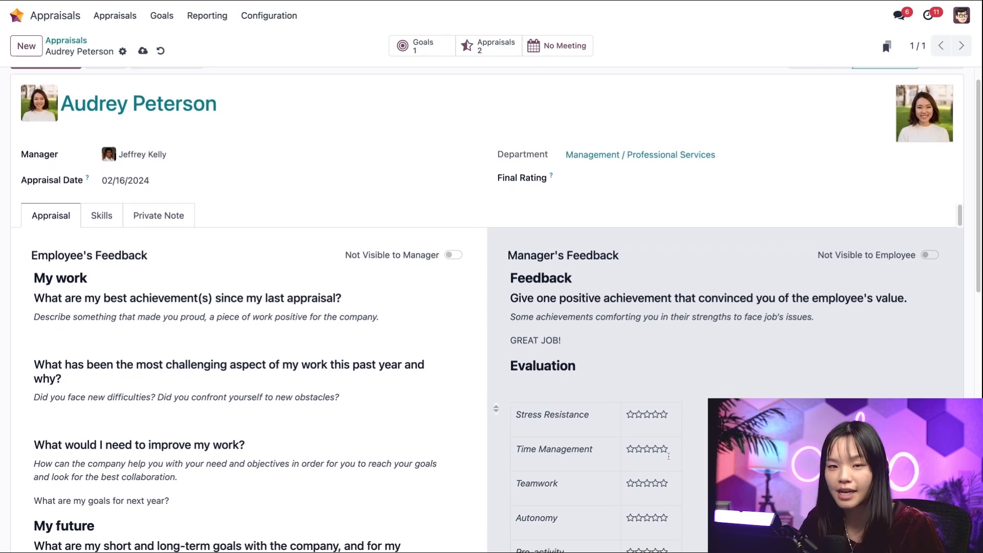
pyautogui.click(665, 449)
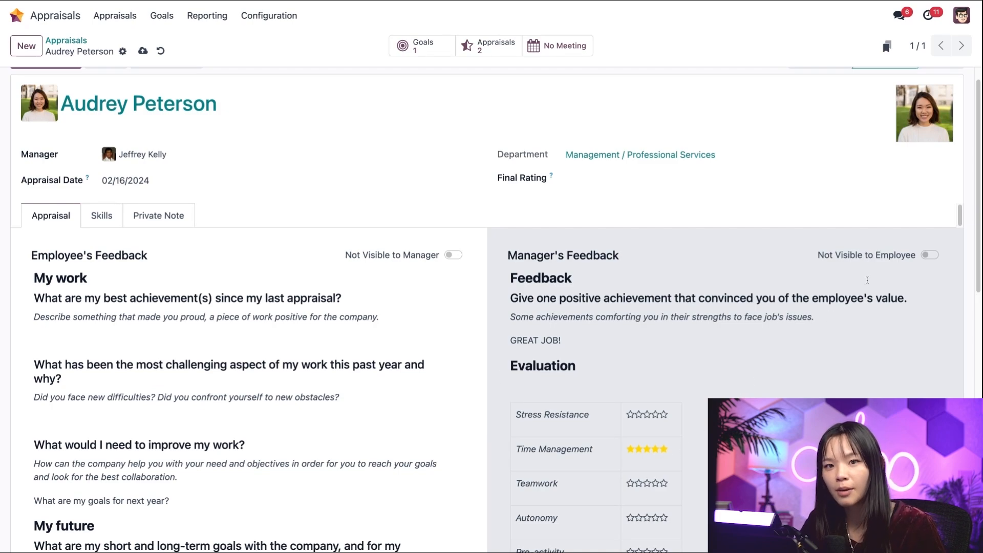
pyautogui.click(929, 255)
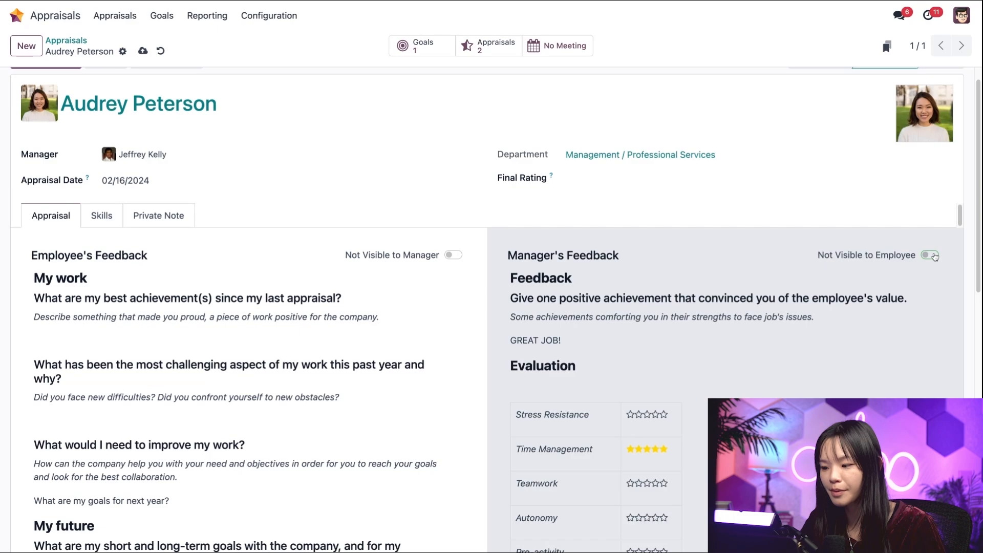
pyautogui.click(928, 255)
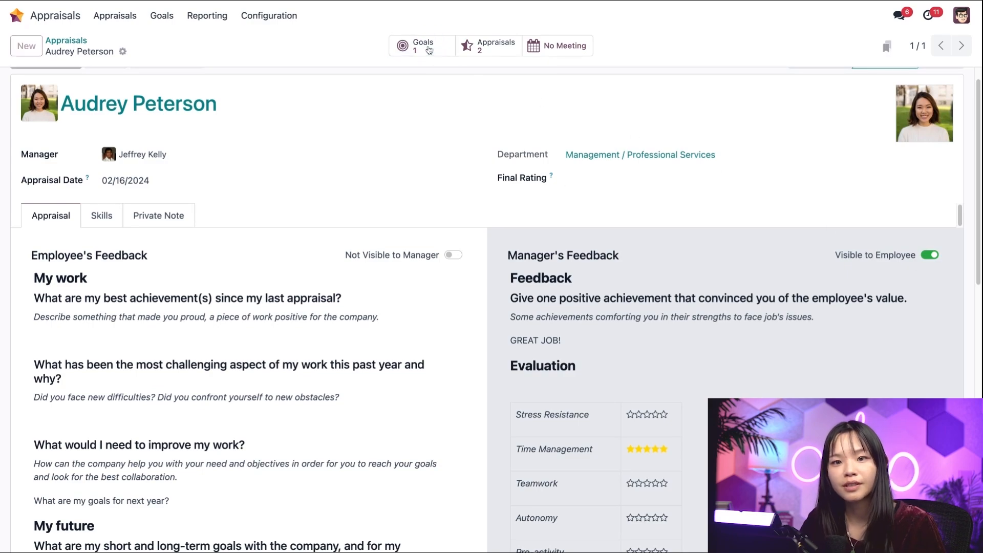
pyautogui.click(422, 45)
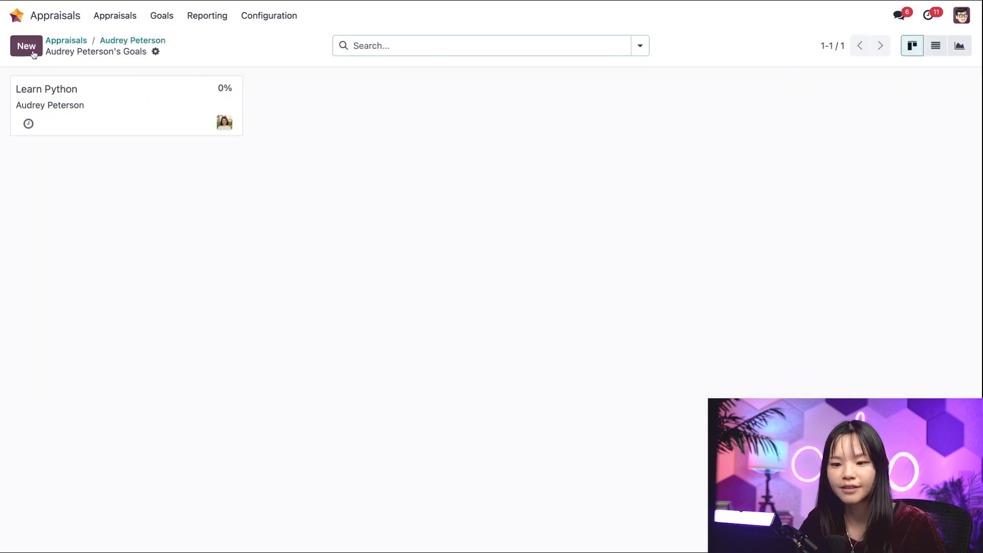
pyautogui.click(26, 45)
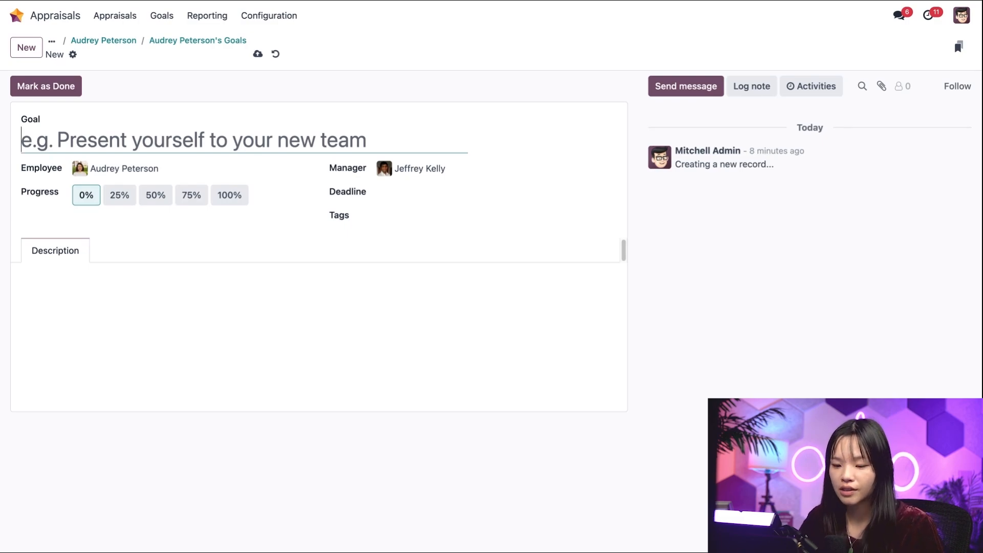
pyautogui.write('Lead a')
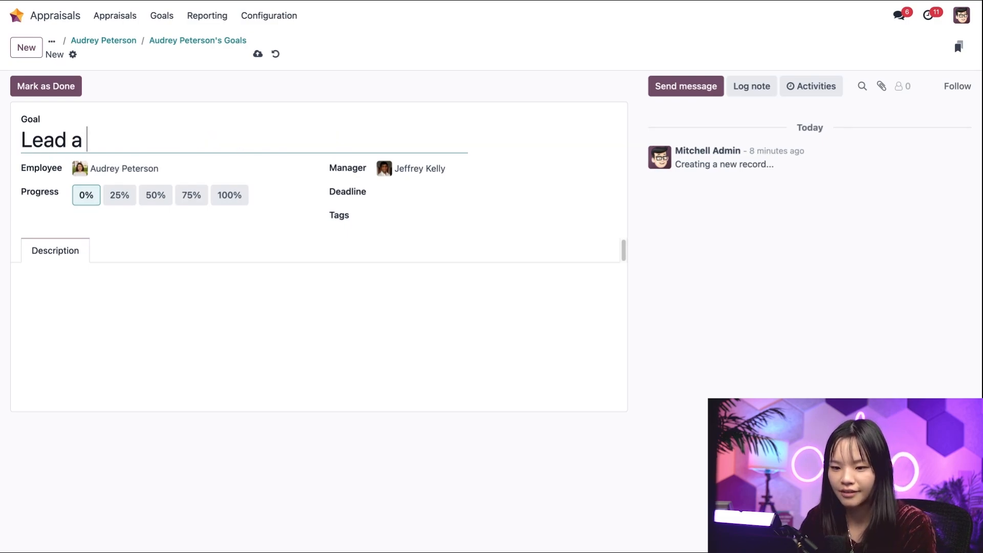
pyautogui.write('training')
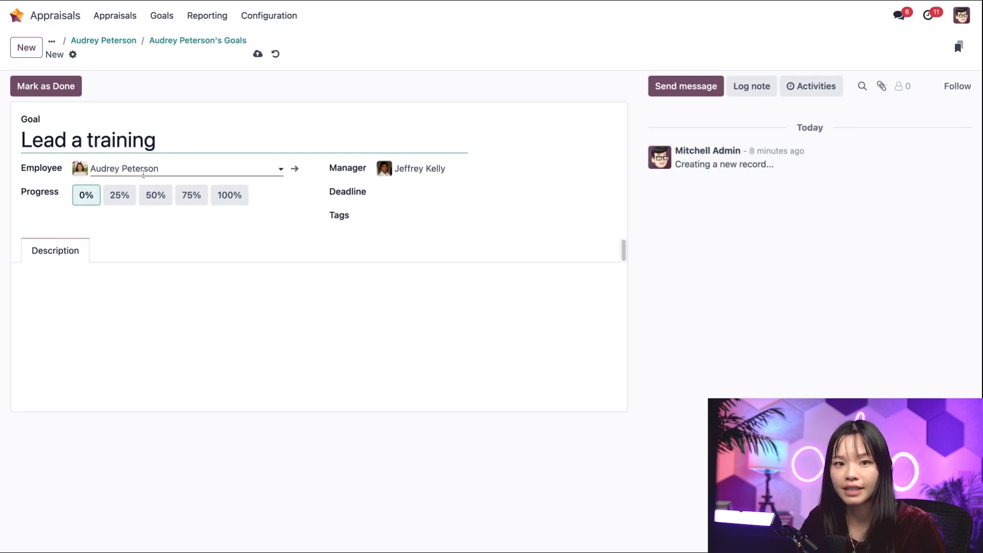
pyautogui.click(155, 195)
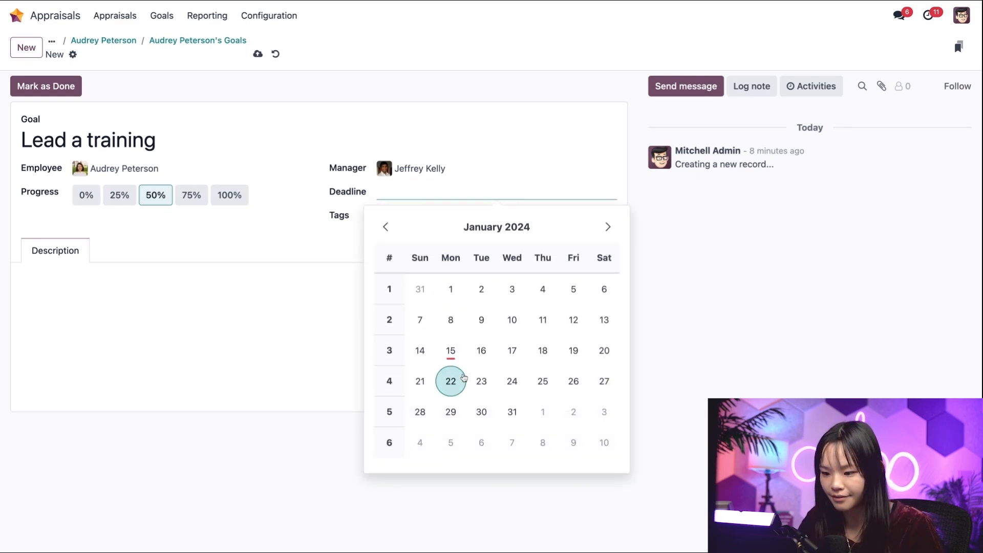
pyautogui.click(450, 381)
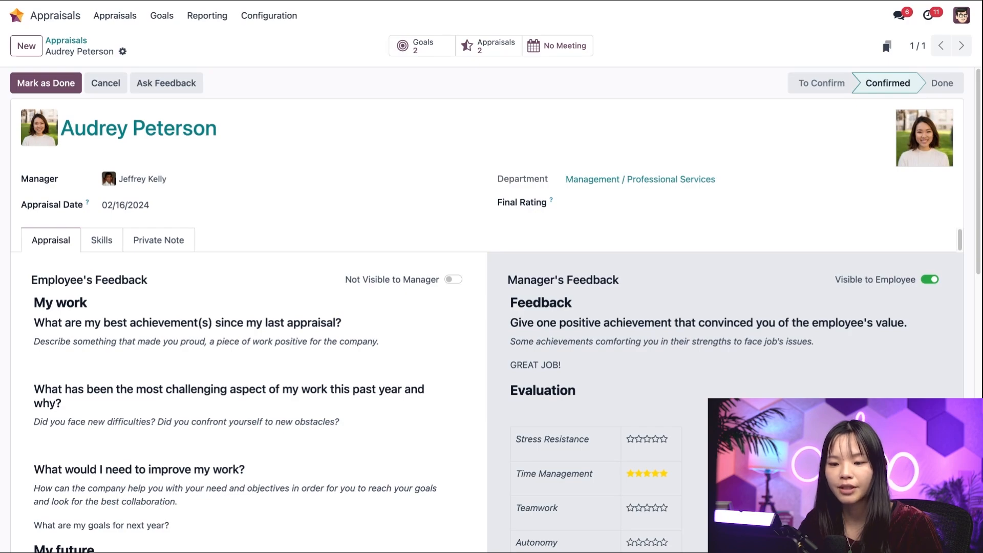
# View the Skills tab showing CMS at L1 (25%) and Django at Expert (100%)
pyautogui.click(101, 240)
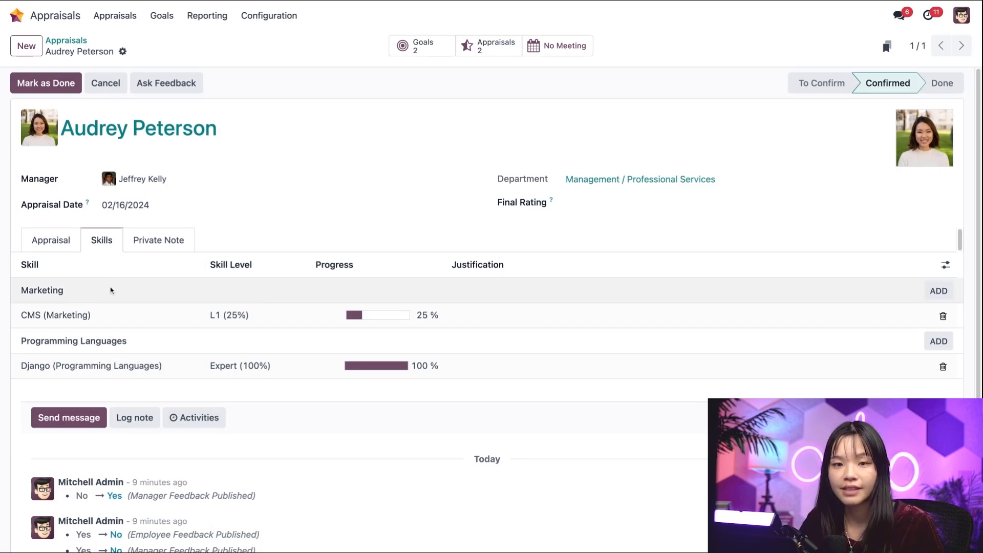
# Raise the CMS skill to L2 (50%) and set Django to Expert level
pyautogui.click(55, 315)
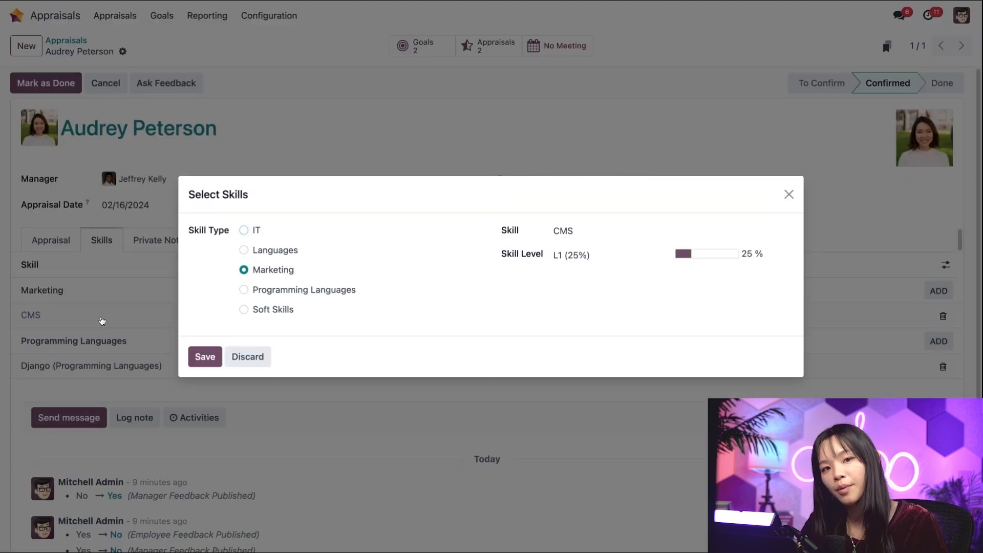
pyautogui.moveTo(462, 321)
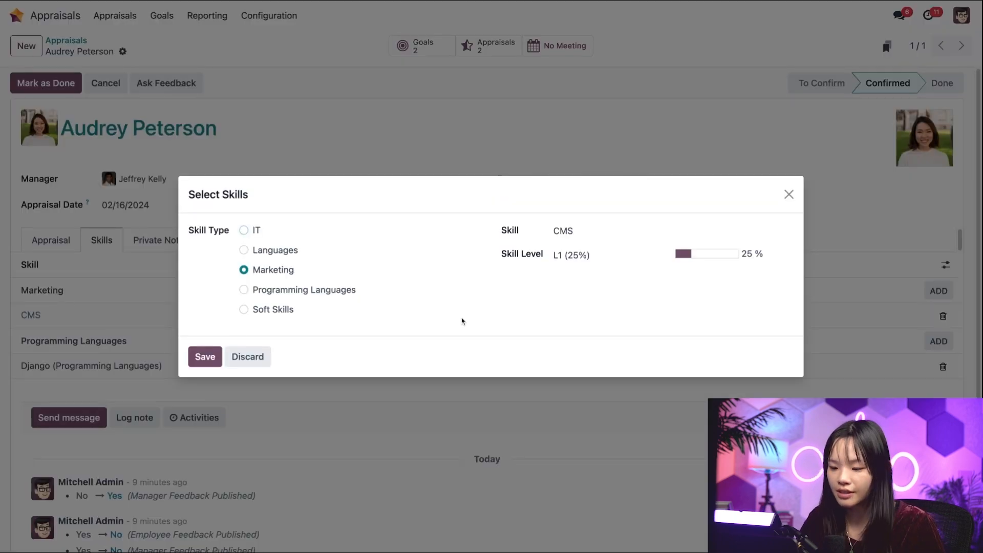
pyautogui.click(596, 255)
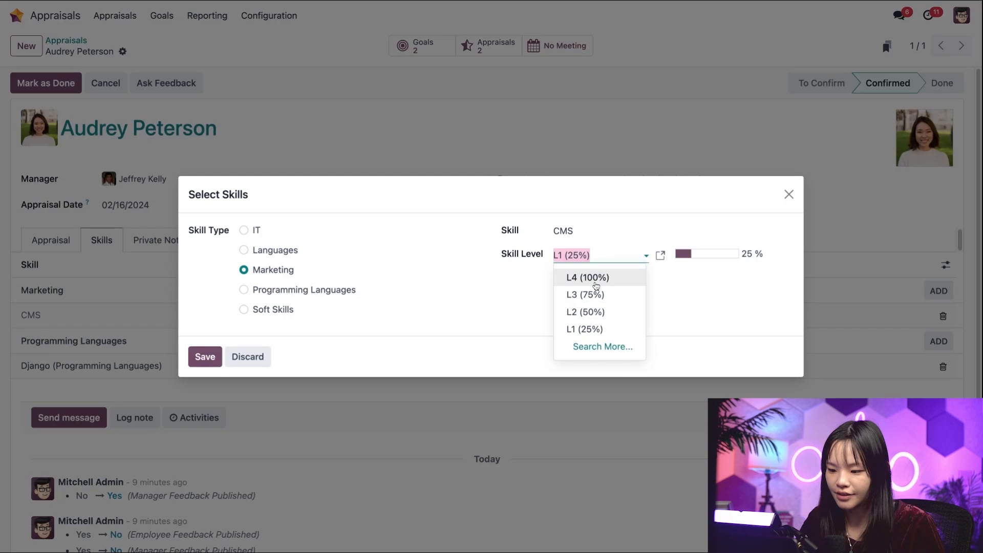
pyautogui.click(584, 312)
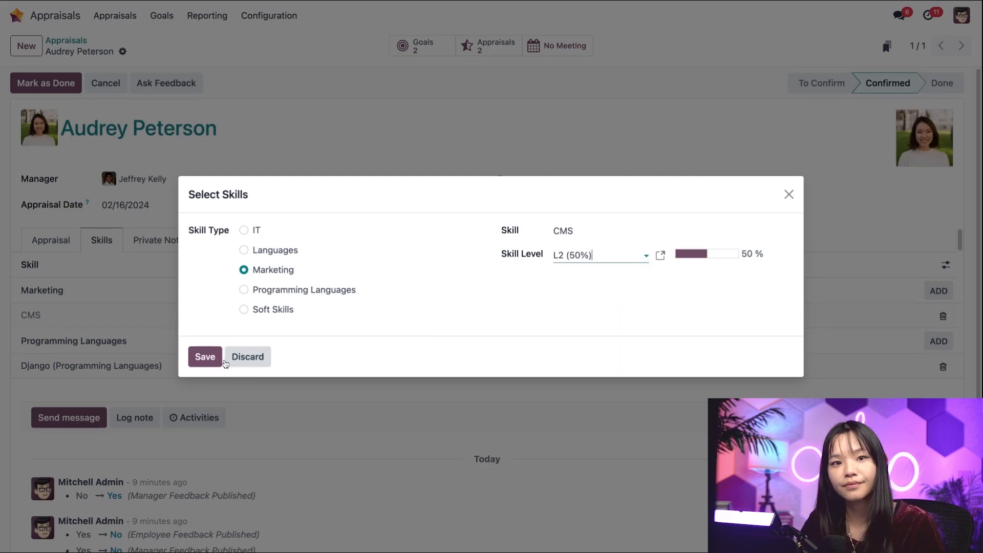
pyautogui.click(204, 357)
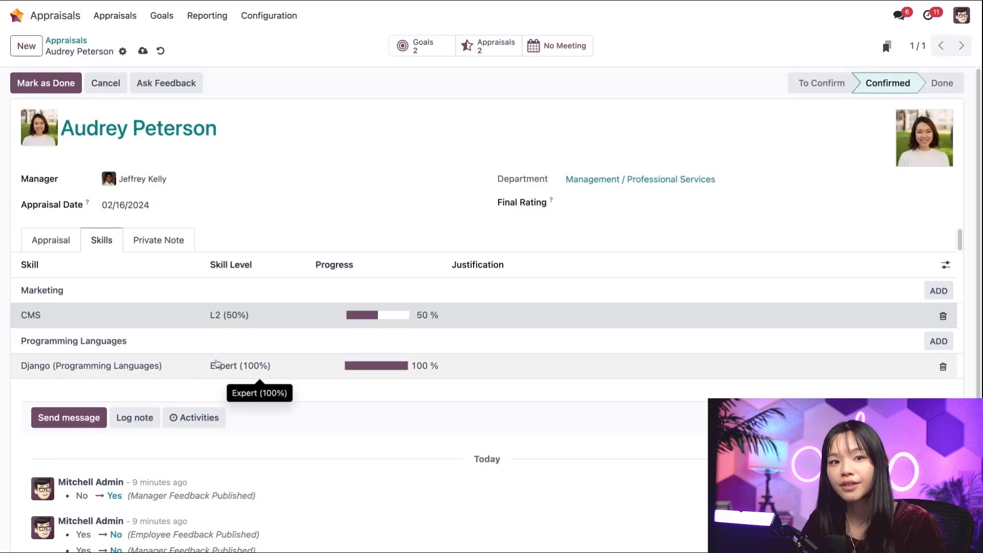
pyautogui.moveTo(227, 354)
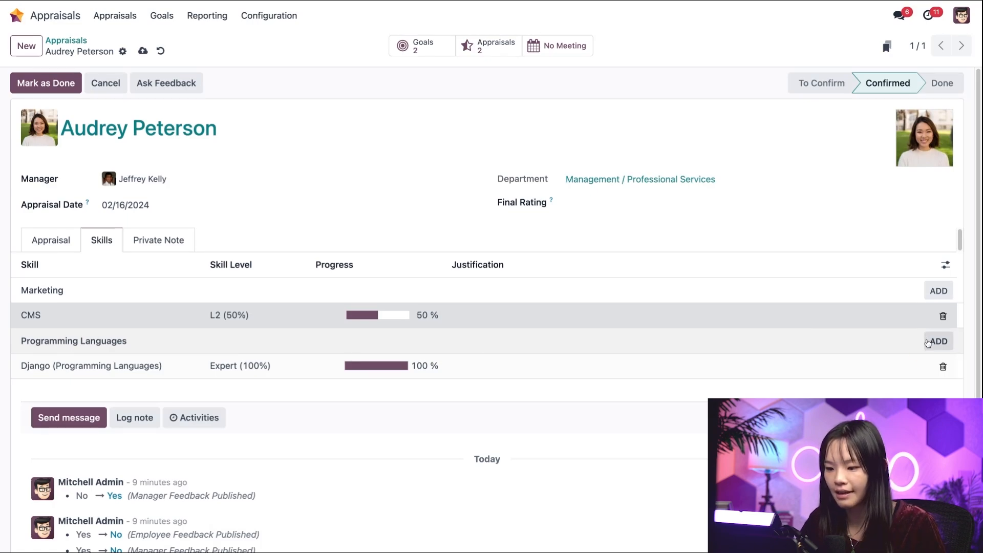
# Add Python under Programming Languages at Beginner (15%) and save it
pyautogui.click(937, 341)
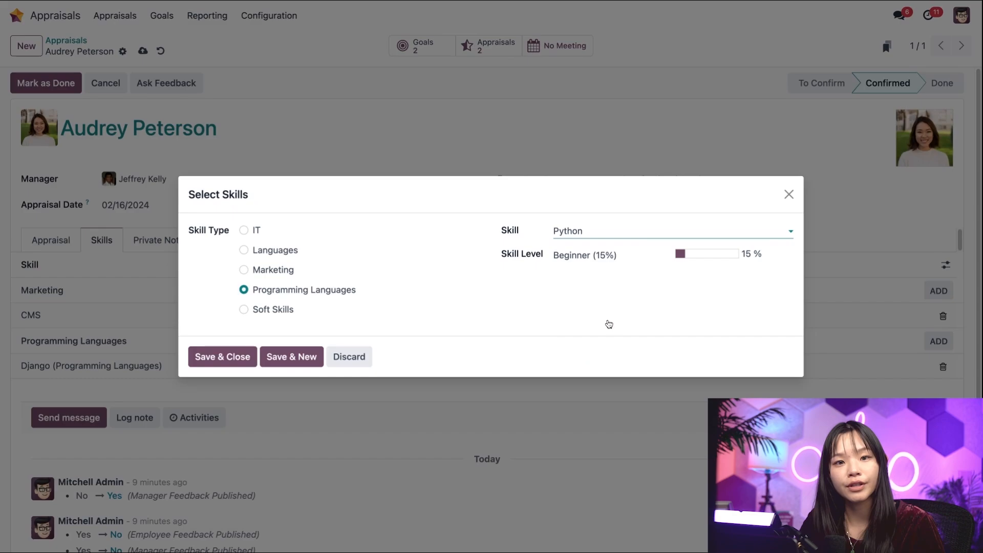
pyautogui.moveTo(602, 268)
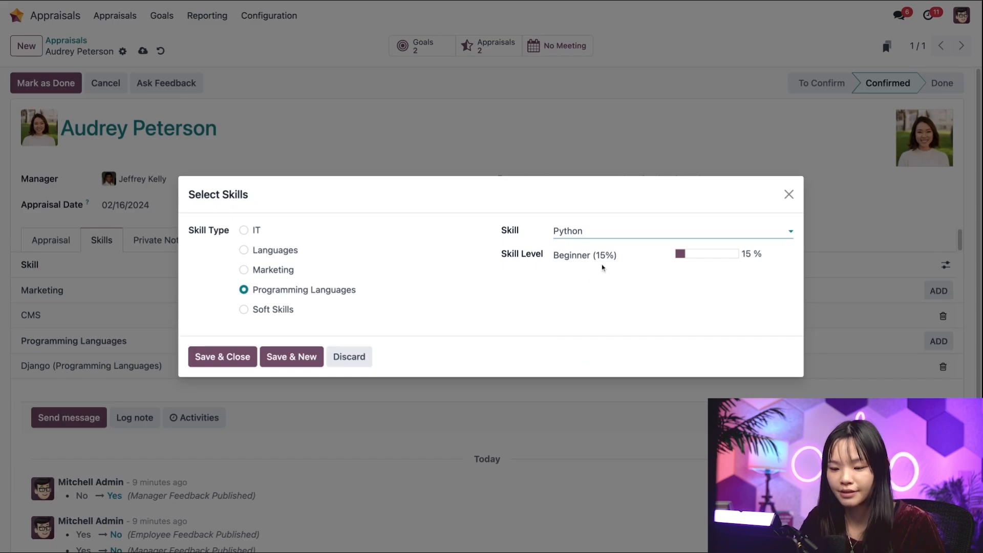
pyautogui.click(222, 356)
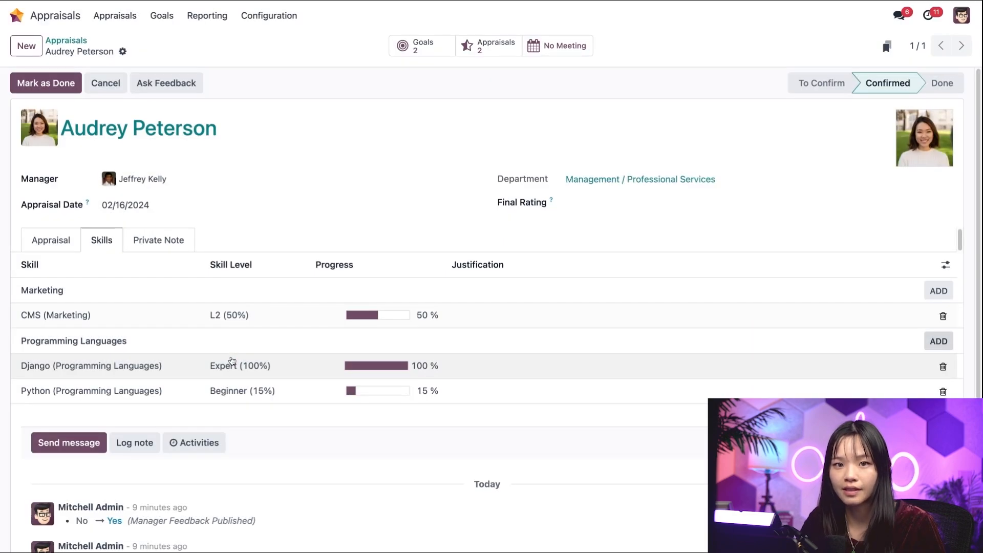
pyautogui.moveTo(325, 379)
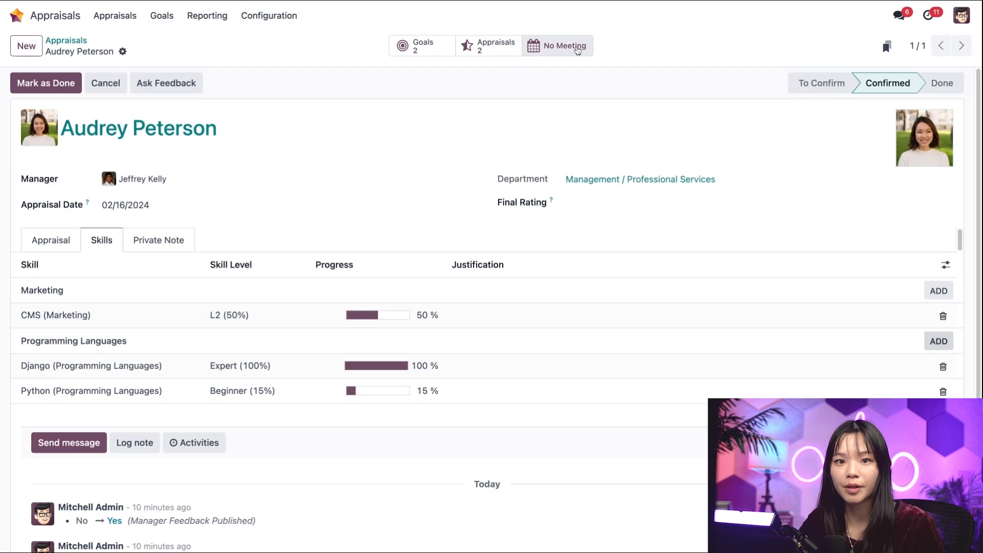
# Schedule the 'Appraisal of Audrey Peterson' meeting for 01/16/2024 from the meeting calendar
pyautogui.click(557, 45)
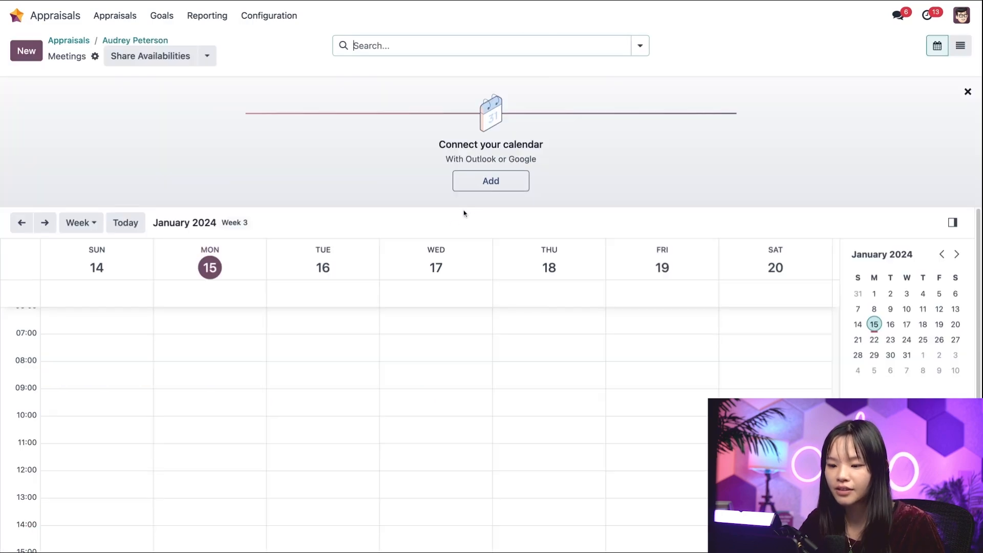
pyautogui.moveTo(313, 424)
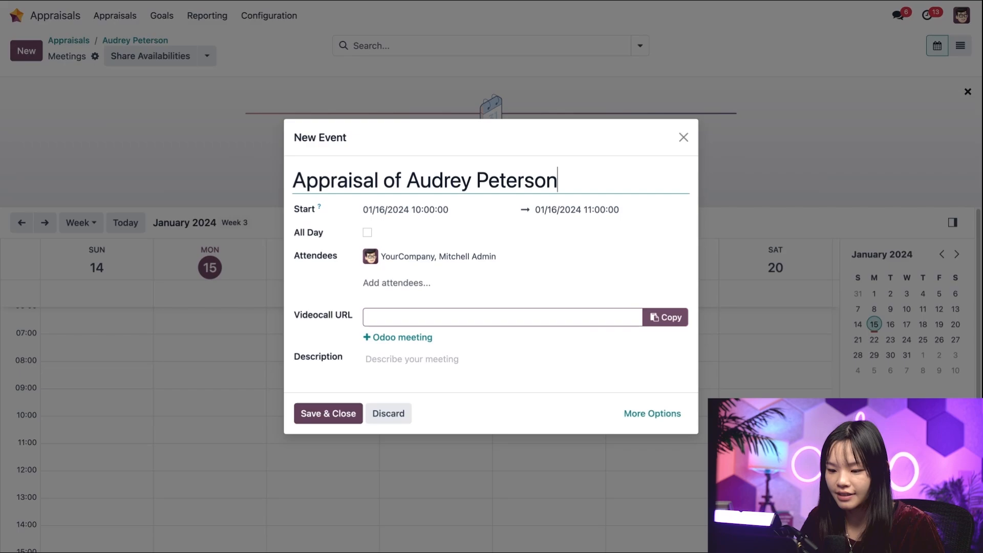
pyautogui.click(327, 413)
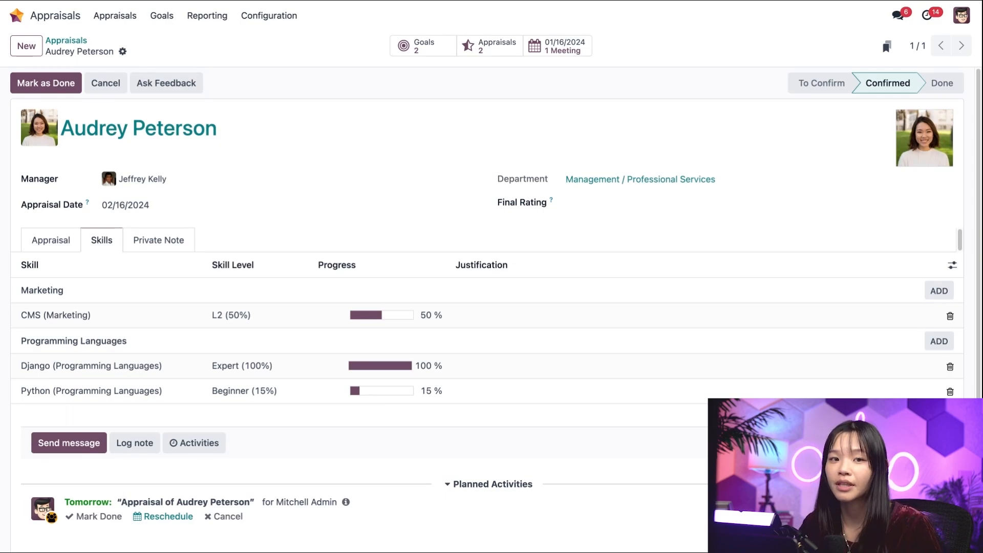
pyautogui.moveTo(212, 524)
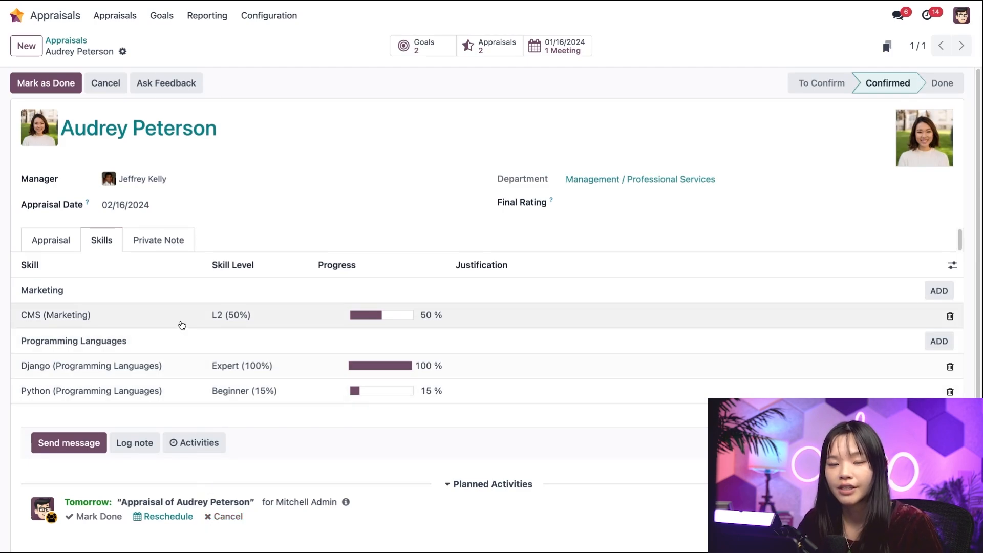
# Write the private note 'great team player!' and set the final rating to Superstar Employee
pyautogui.click(158, 240)
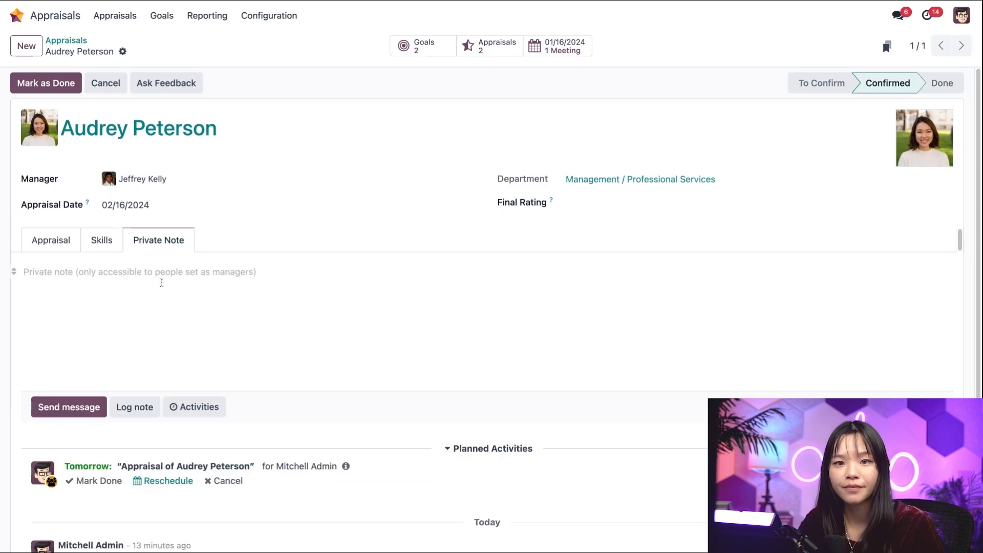
pyautogui.write('g')
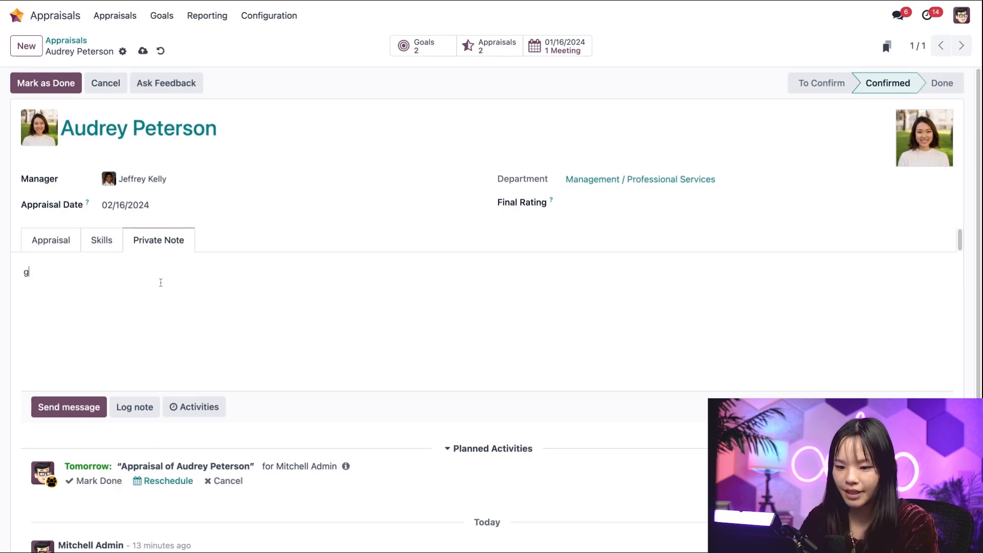
pyautogui.write('reat team play')
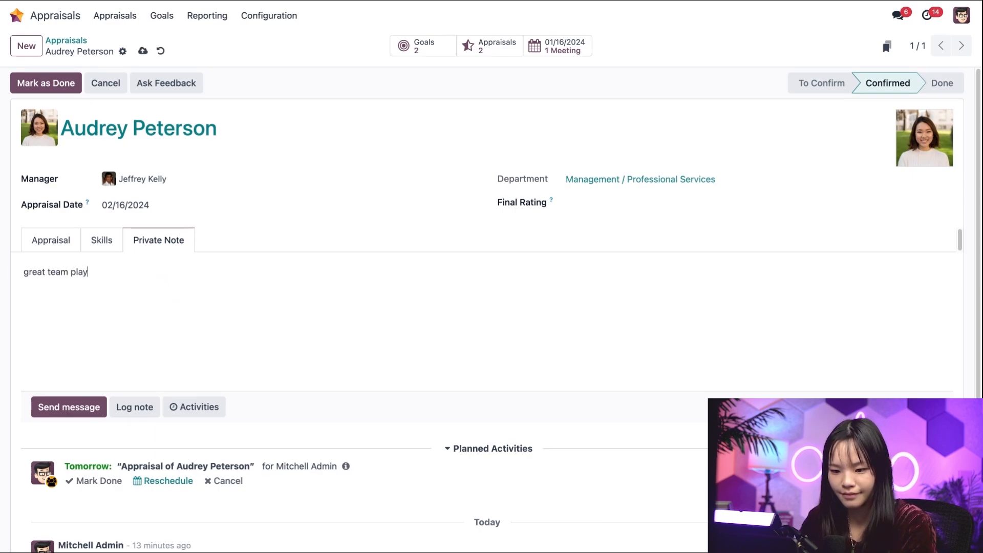
pyautogui.write('er!')
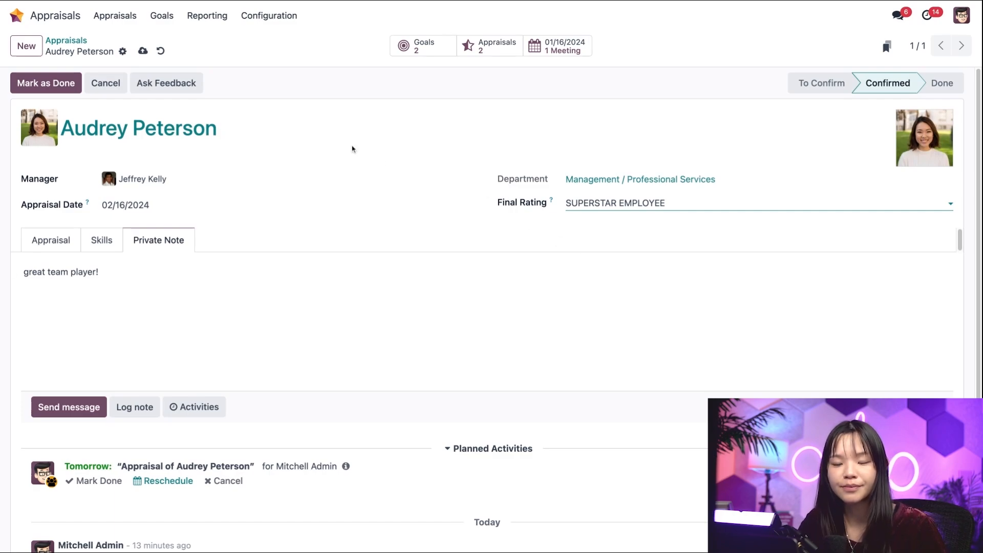
pyautogui.moveTo(142, 388)
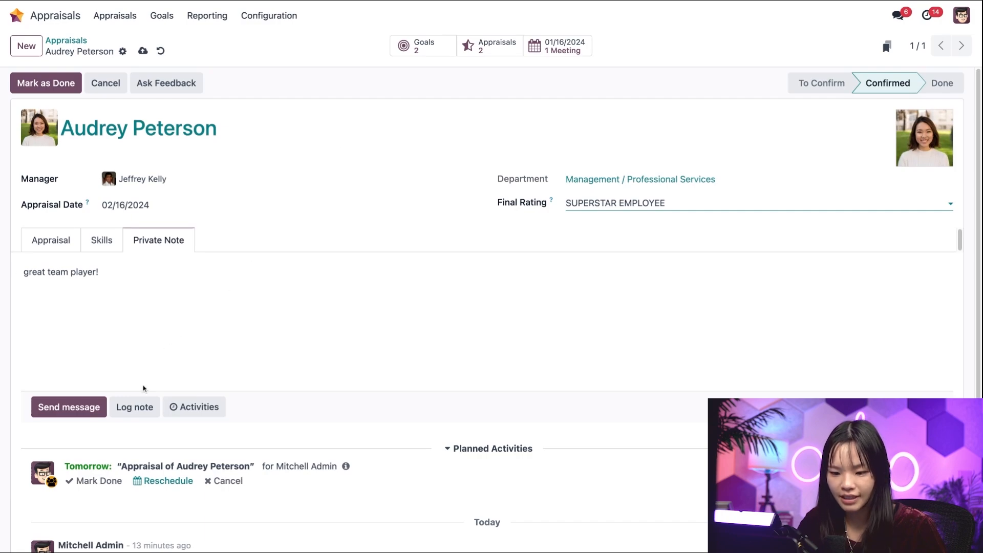
# Log the appraisal meeting activity as done and mark Audrey Peterson's appraisal as done
pyautogui.click(98, 481)
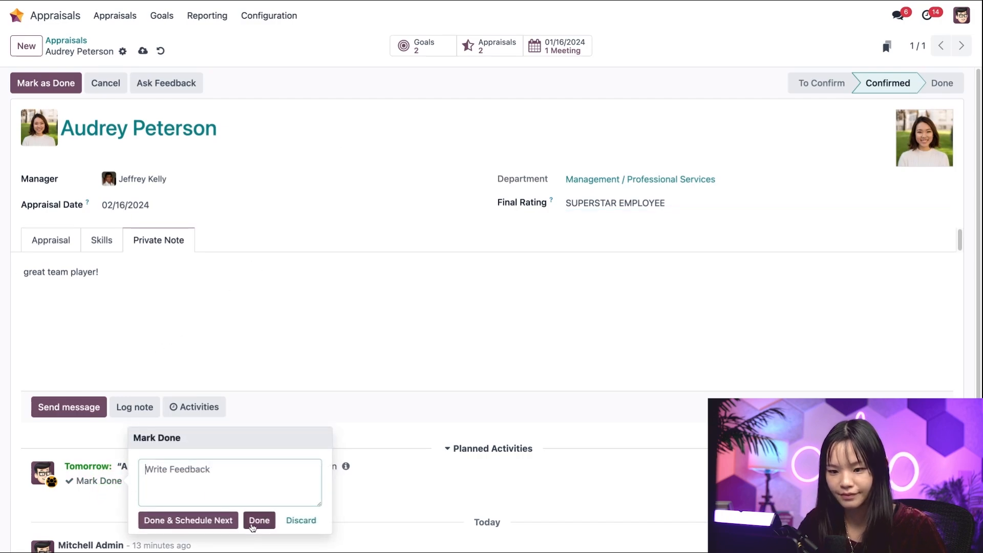
pyautogui.click(259, 520)
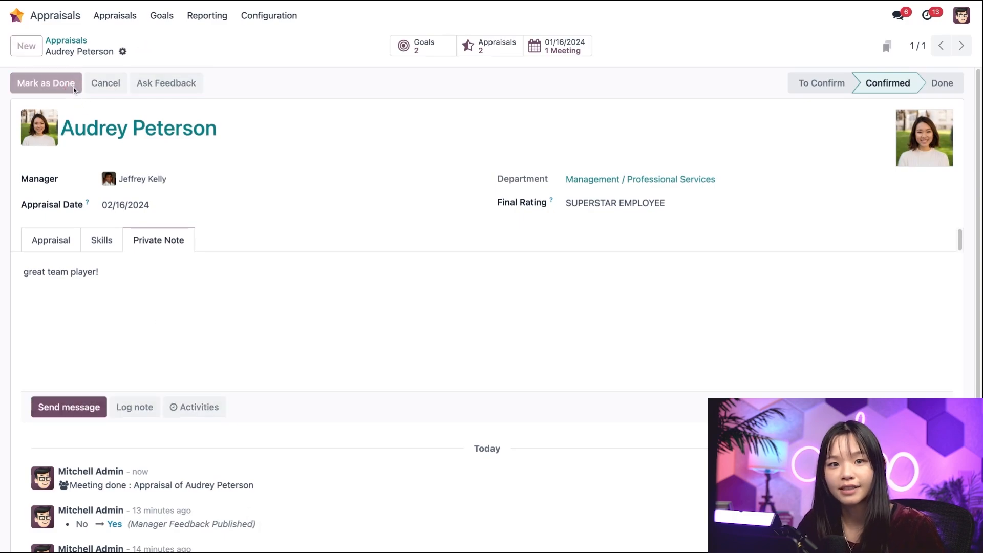
pyautogui.click(45, 83)
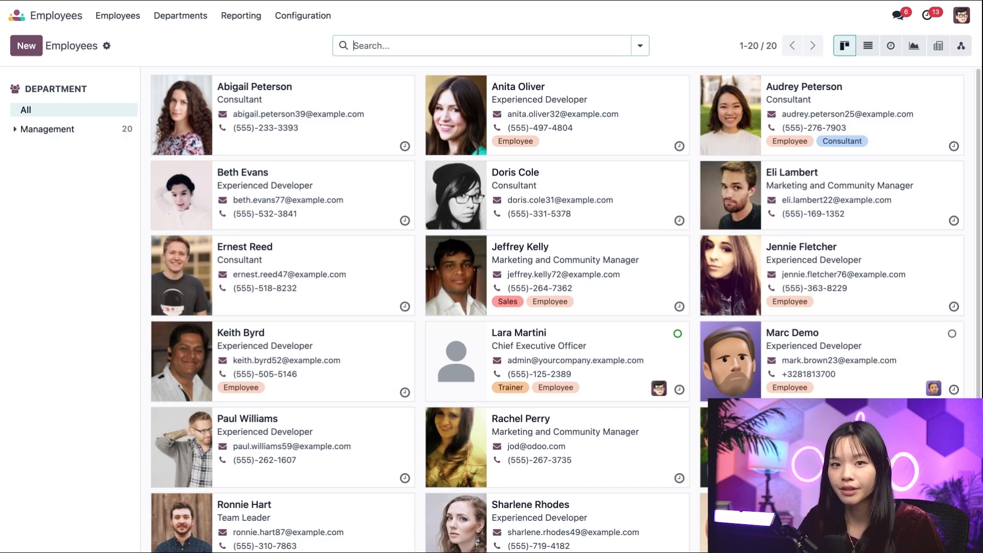
pyautogui.click(805, 86)
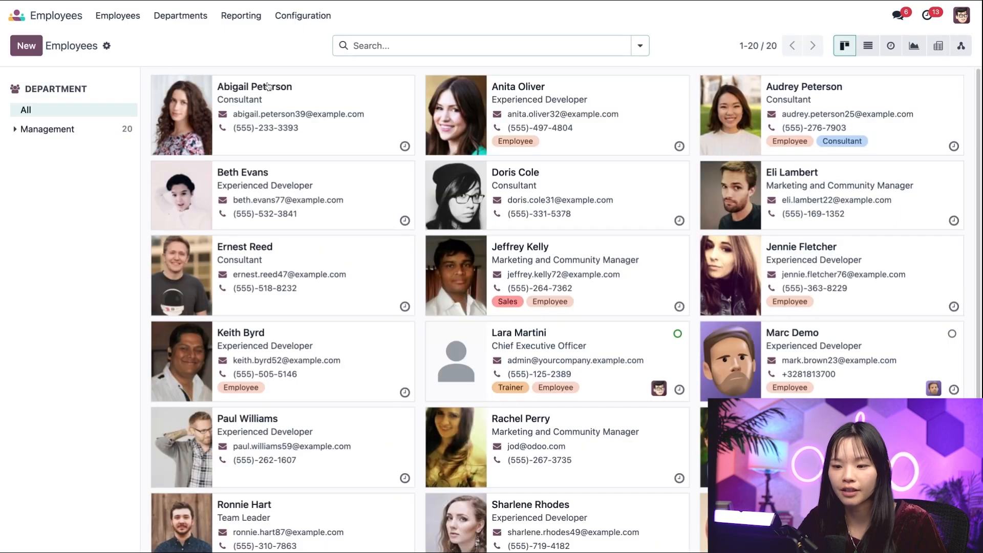
pyautogui.click(255, 86)
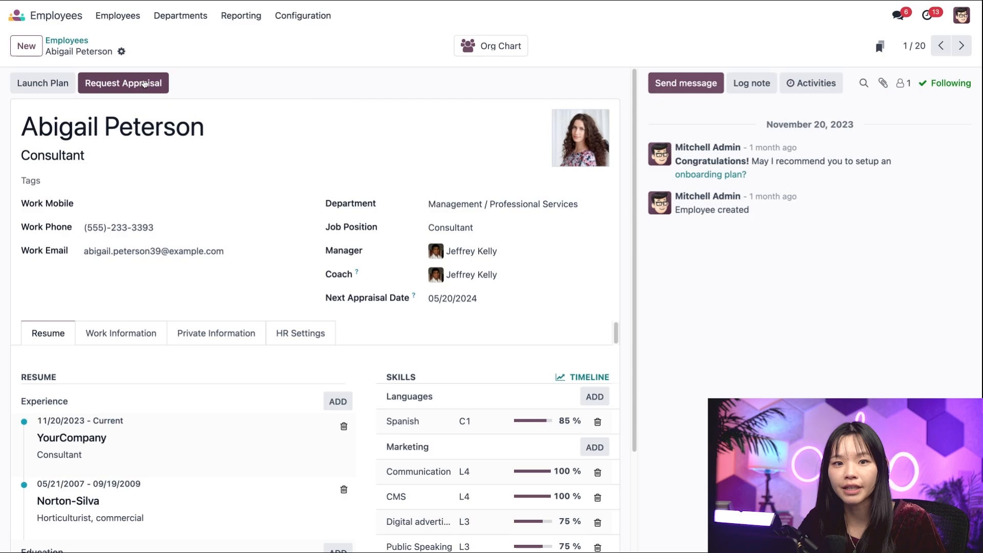
pyautogui.click(122, 83)
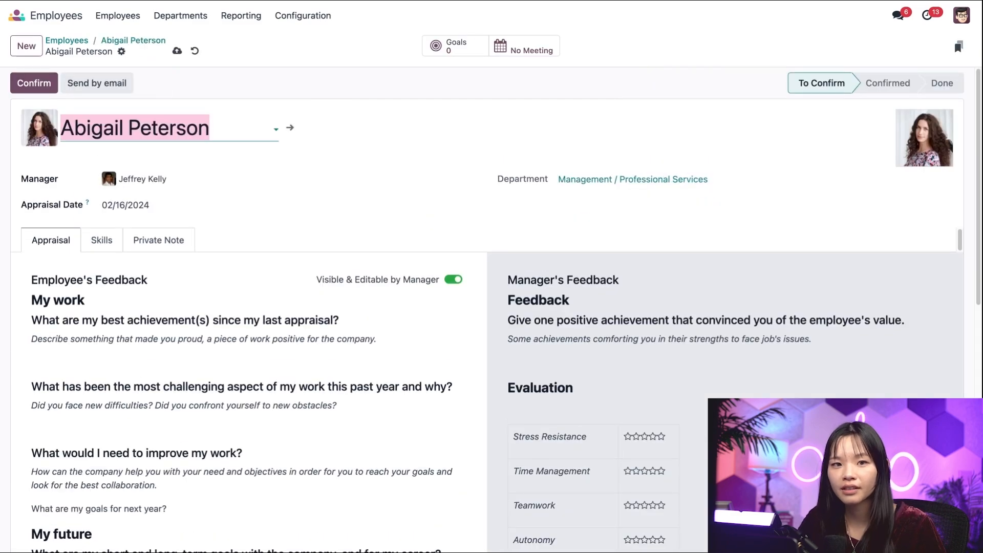